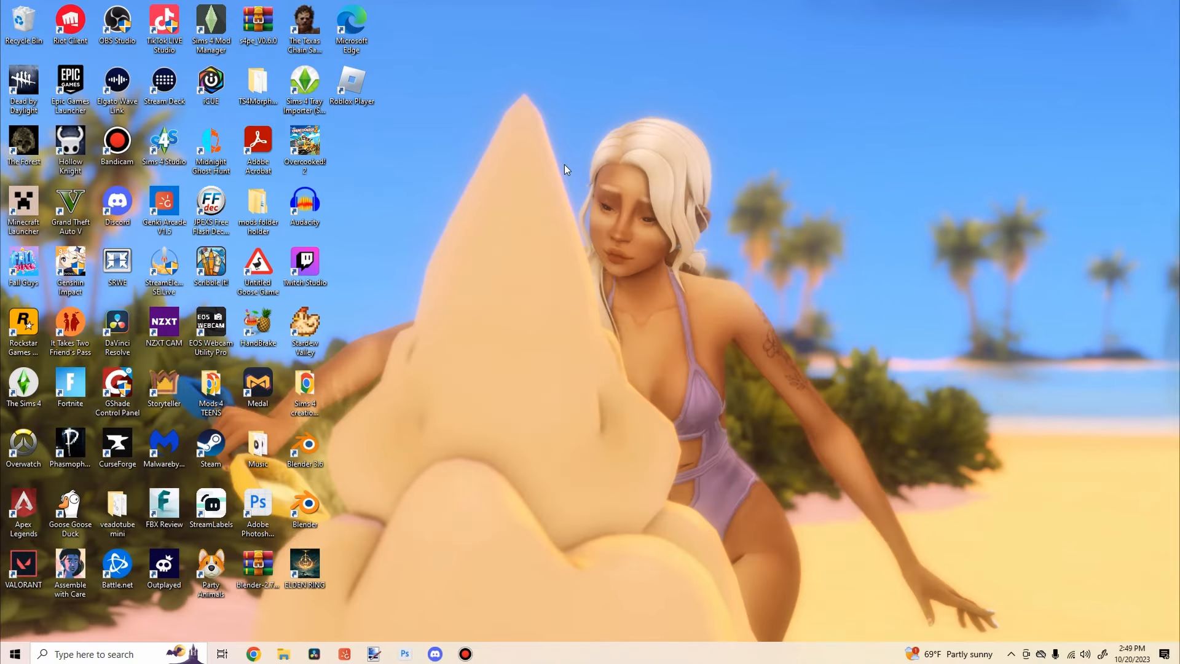
pyautogui.moveTo(504, 143)
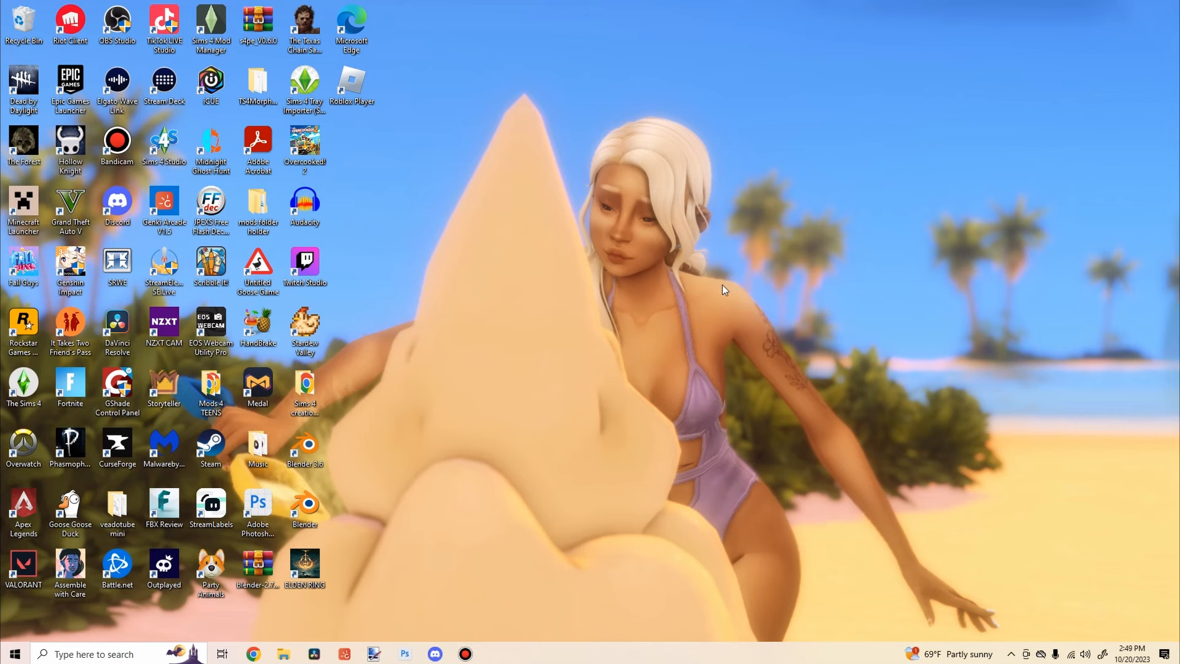
pyautogui.moveTo(715, 287)
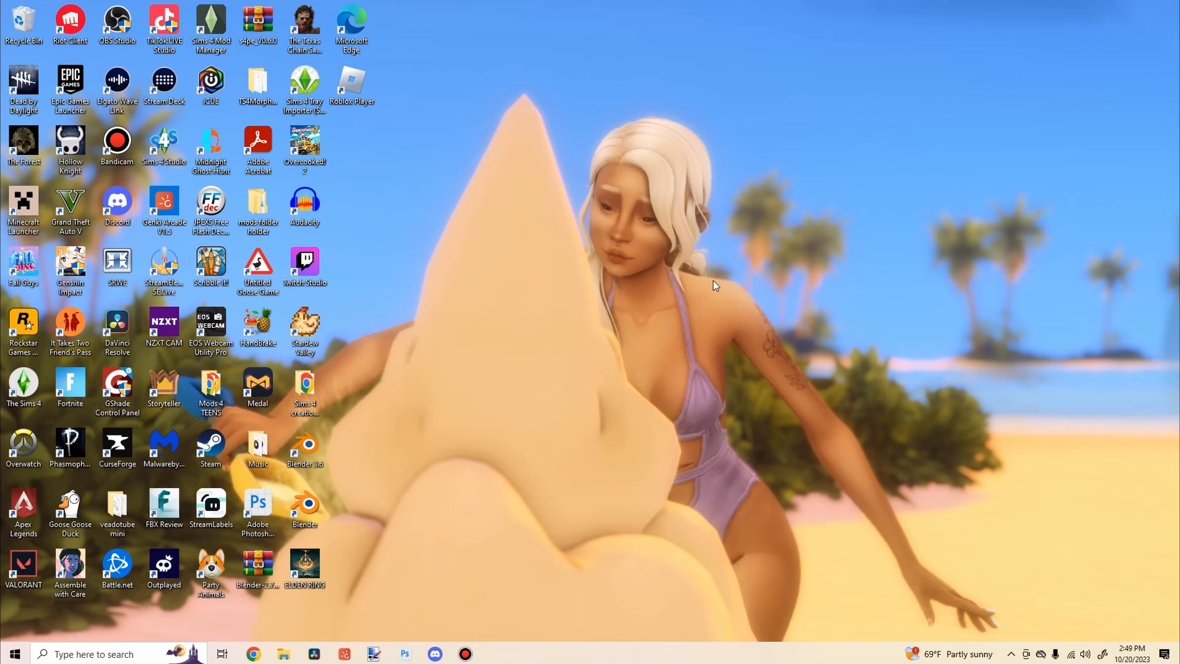
# Step: Start Sims 4 Mod Manager from its desktop shortcut
pyautogui.doubleClick(210, 29)
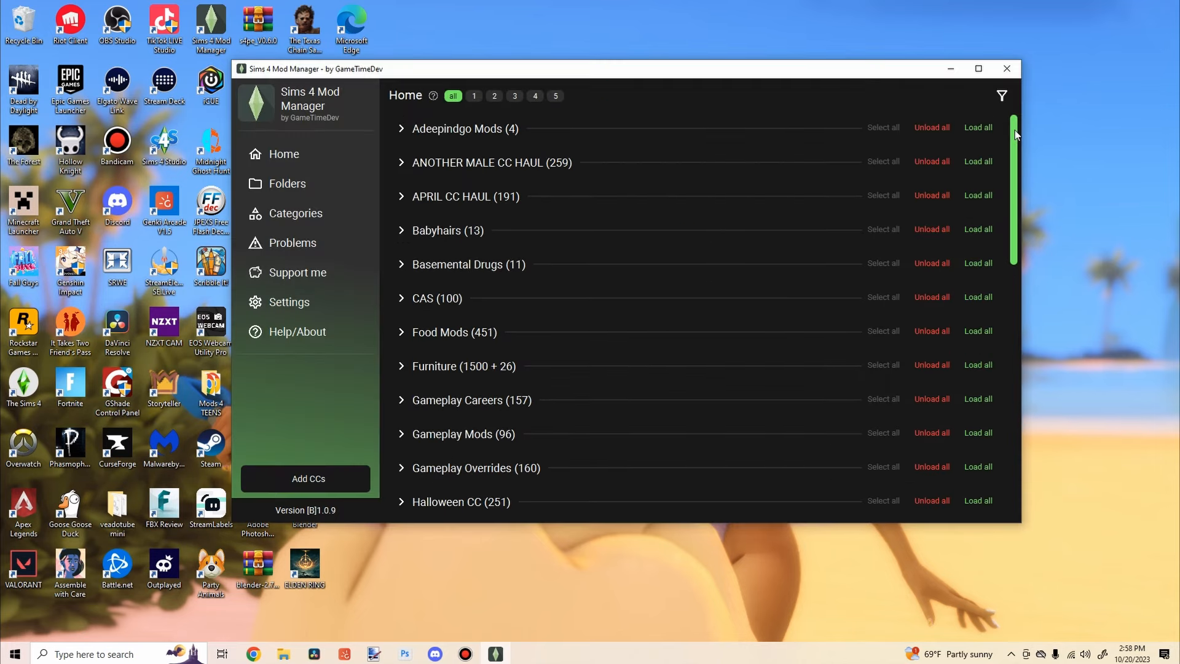
# Step: In Settings, point the mod folder path to Documents › Electronic Arts › The Sims 4 › Mods
pyautogui.scroll(-3)
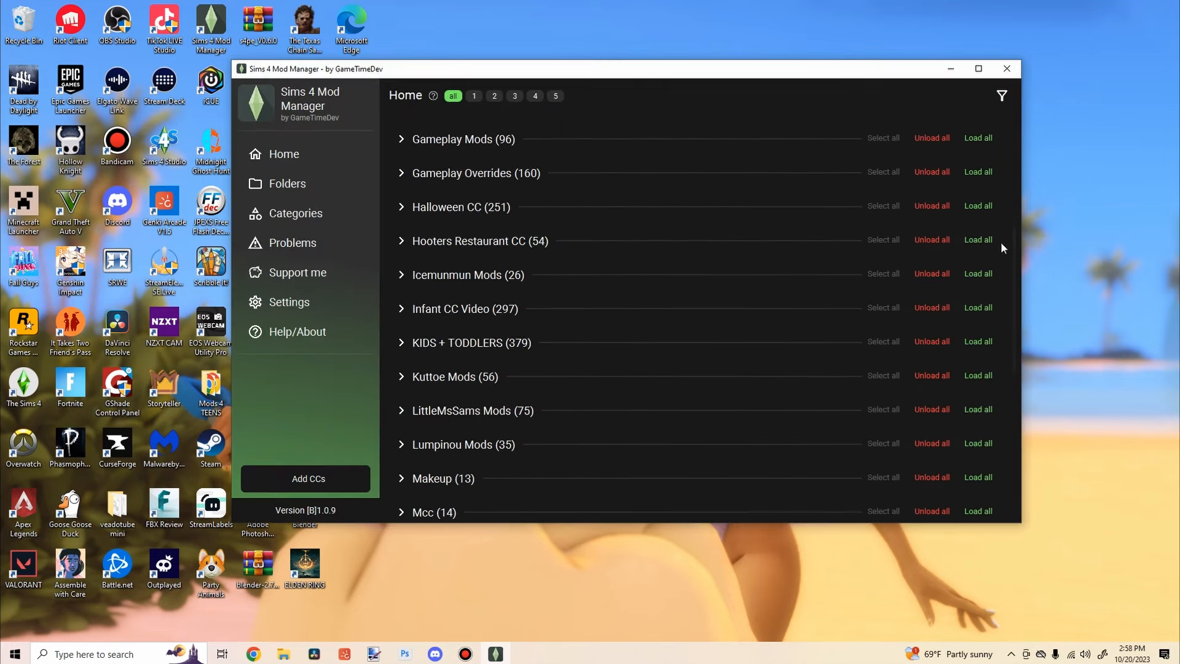
pyautogui.click(289, 303)
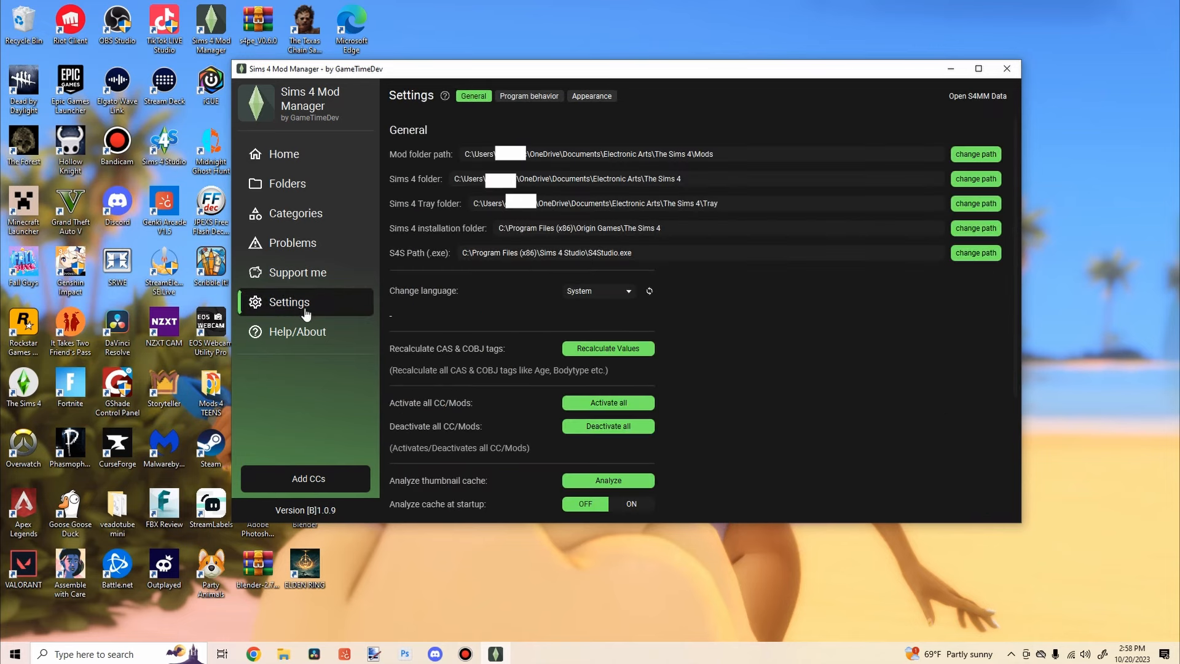
pyautogui.moveTo(932, 173)
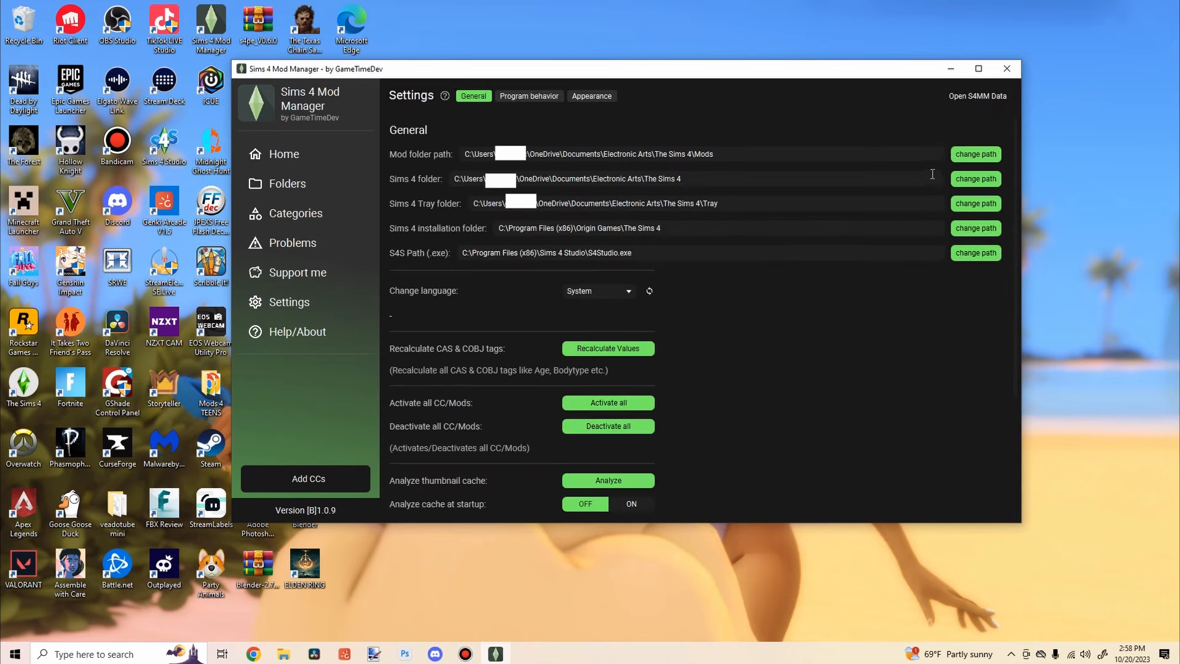
pyautogui.click(974, 155)
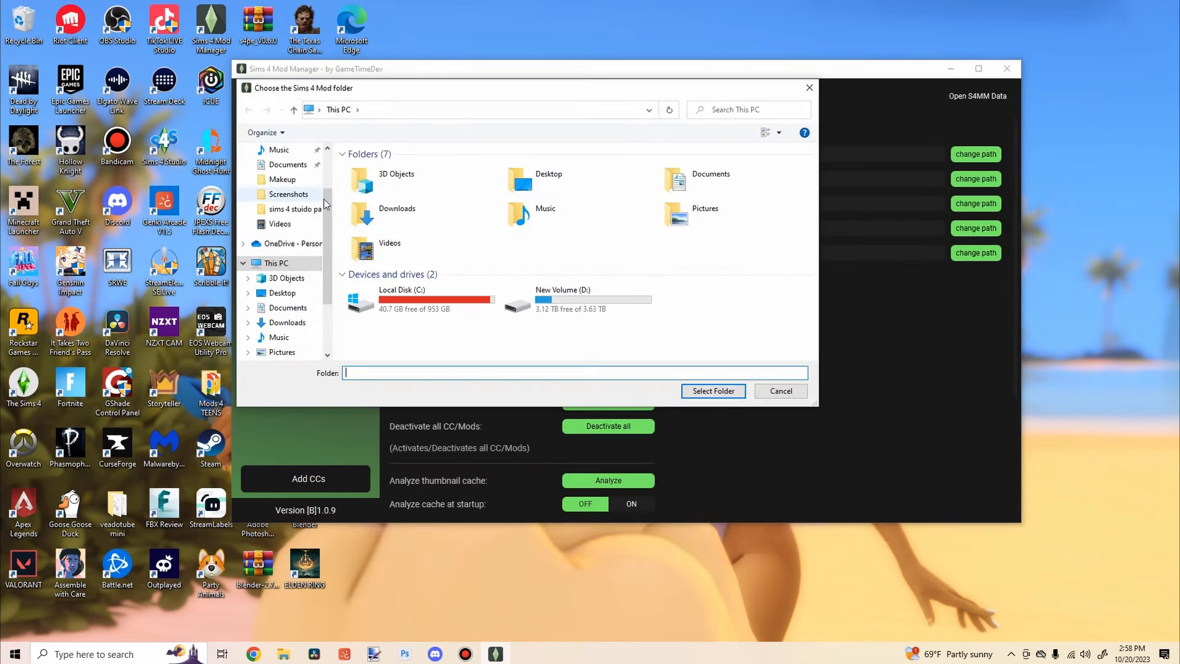
pyautogui.doubleClick(711, 173)
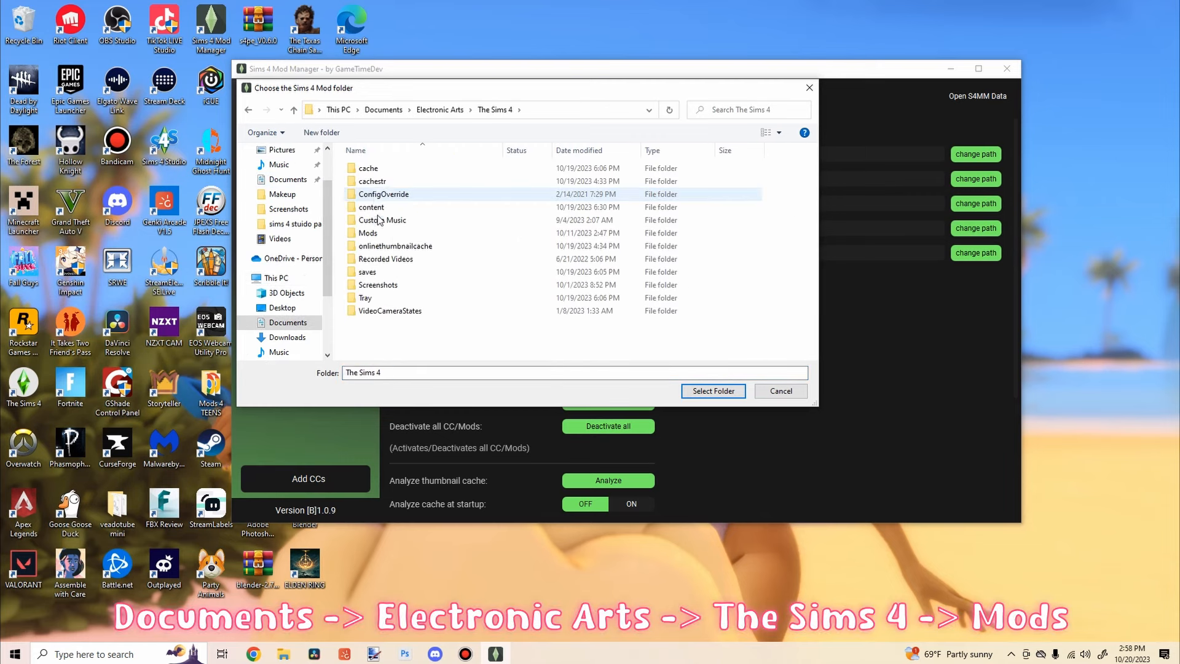
pyautogui.click(368, 232)
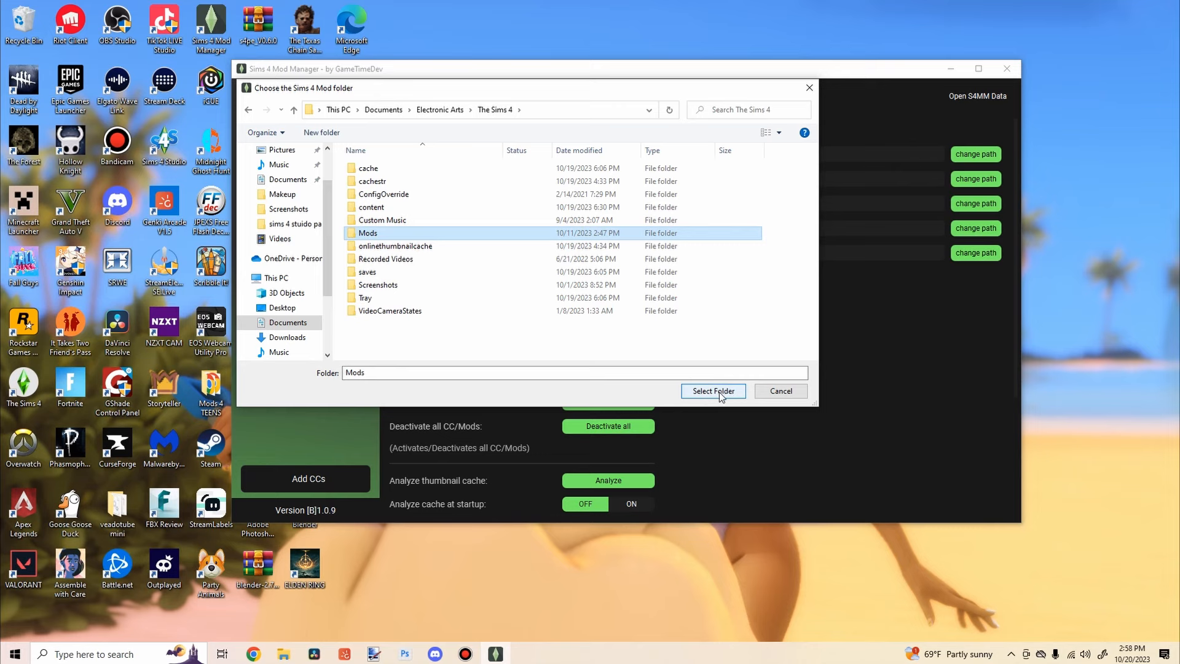
pyautogui.click(712, 391)
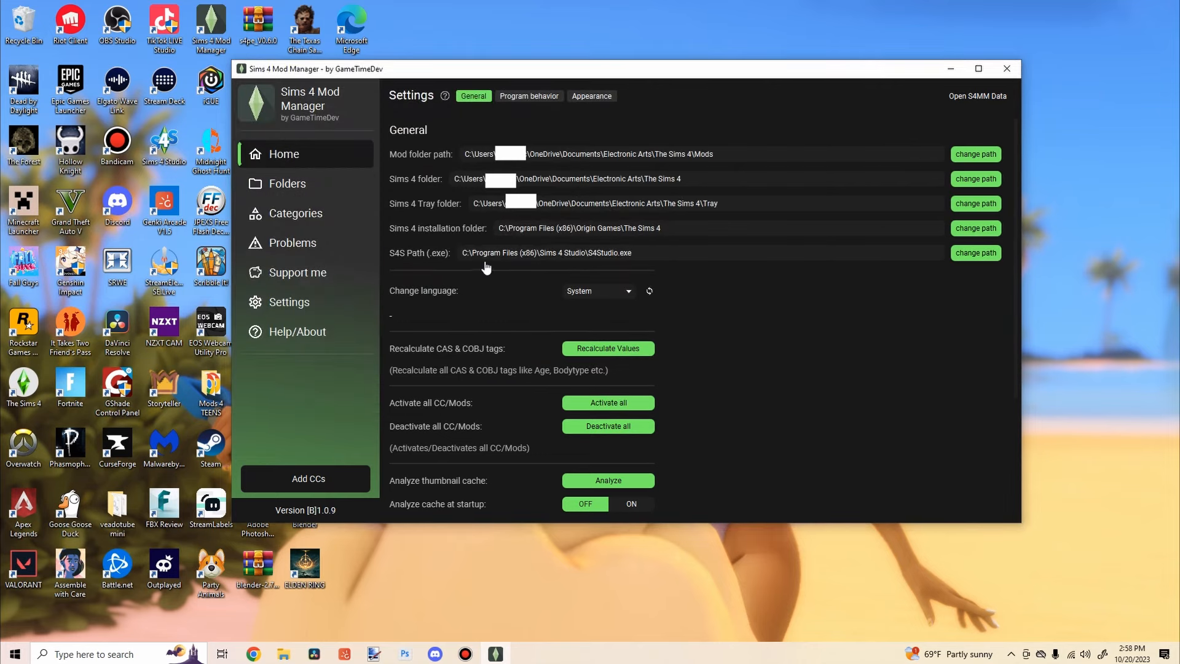
# Step: On the Home list, expand APRIL CC HAUL and New Mods Folder and browse their thumbnails
pyautogui.click(284, 154)
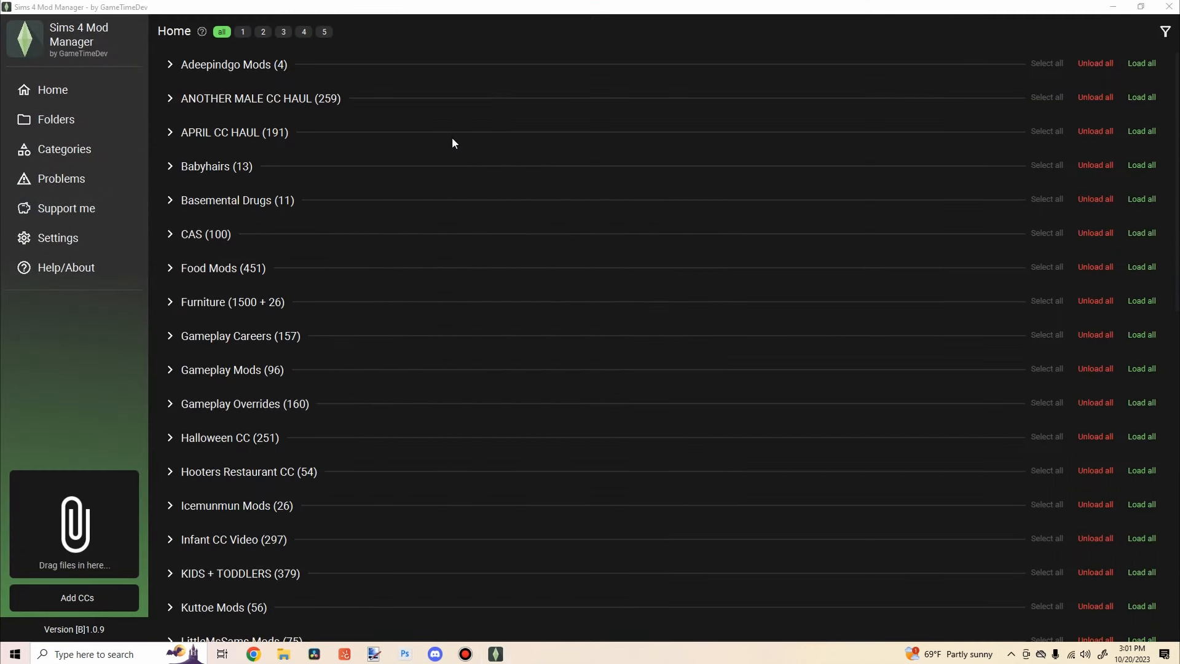
pyautogui.click(170, 131)
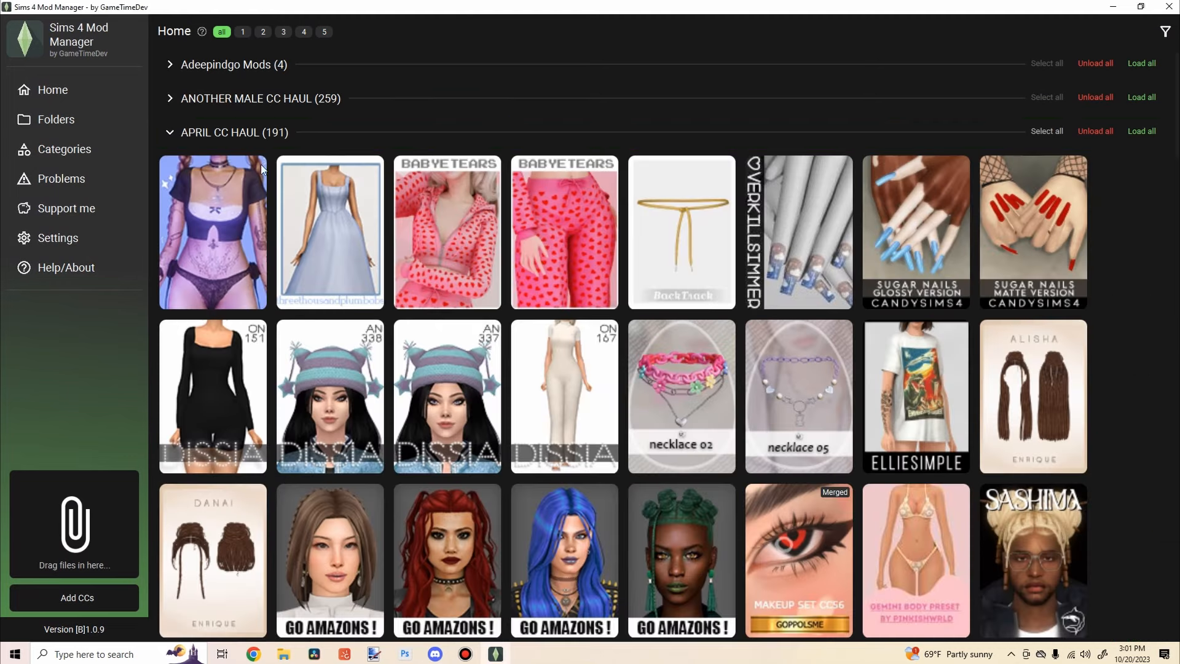
pyautogui.scroll(-3)
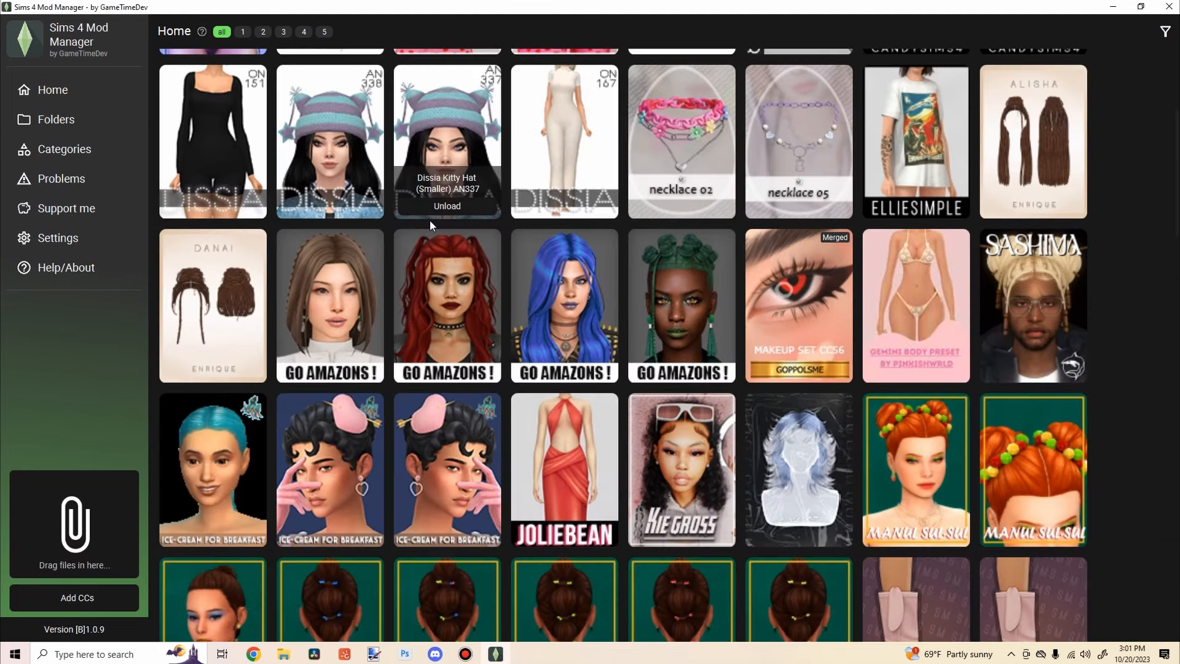
pyautogui.scroll(-3)
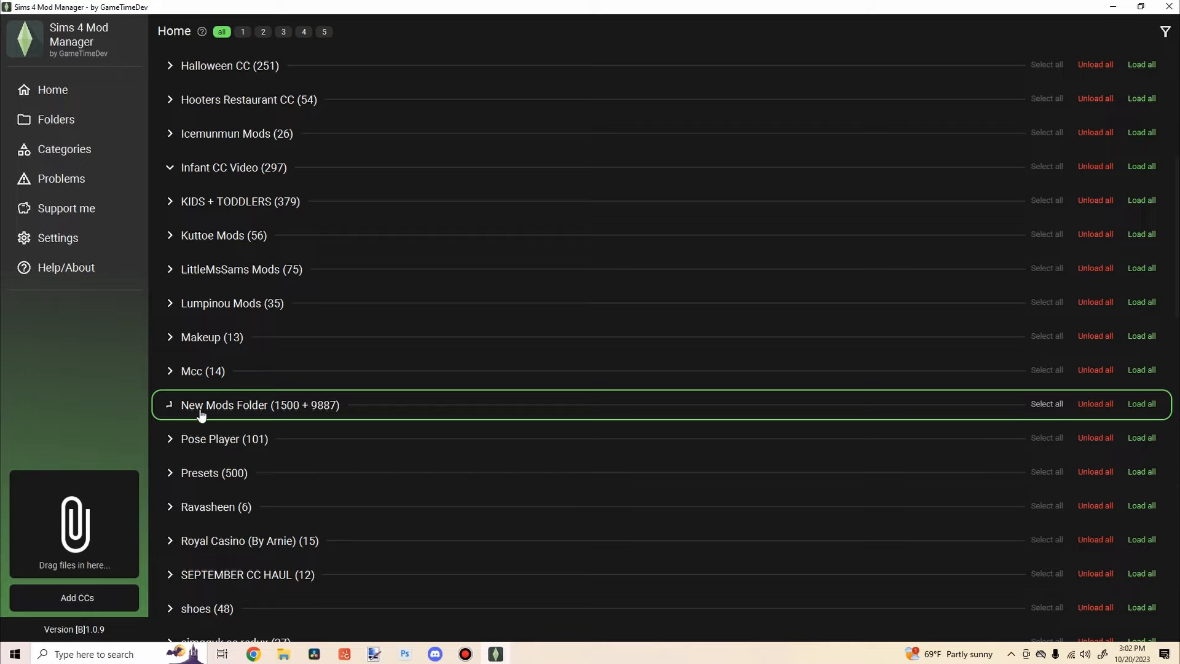
pyautogui.click(260, 405)
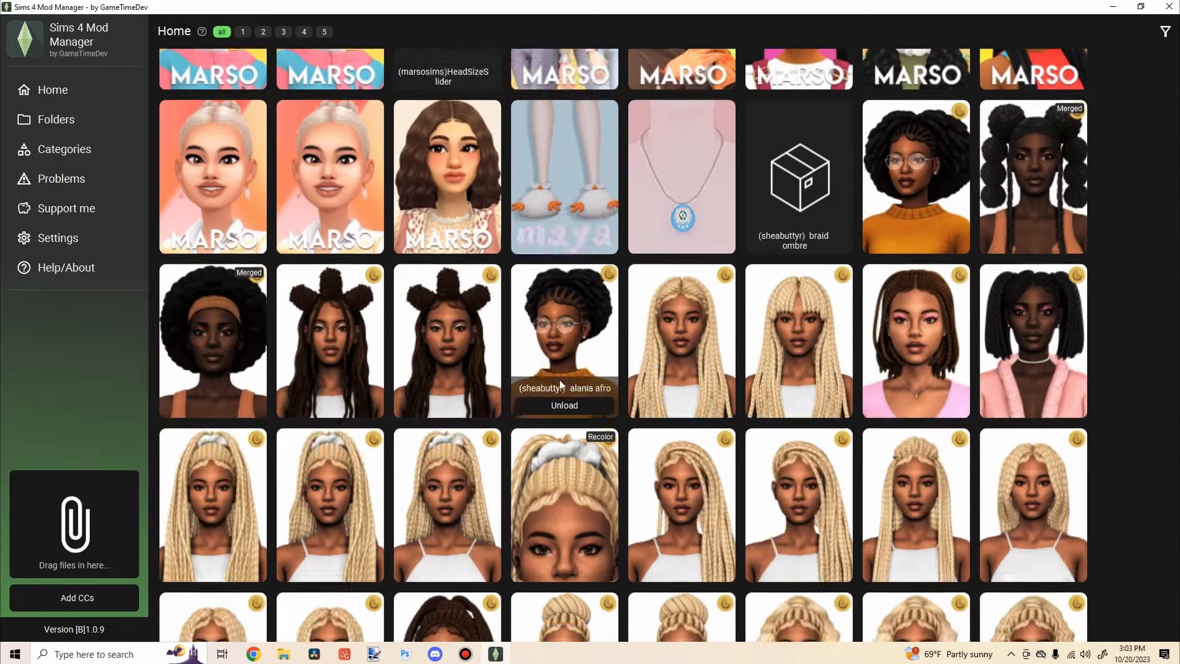
pyautogui.scroll(-3)
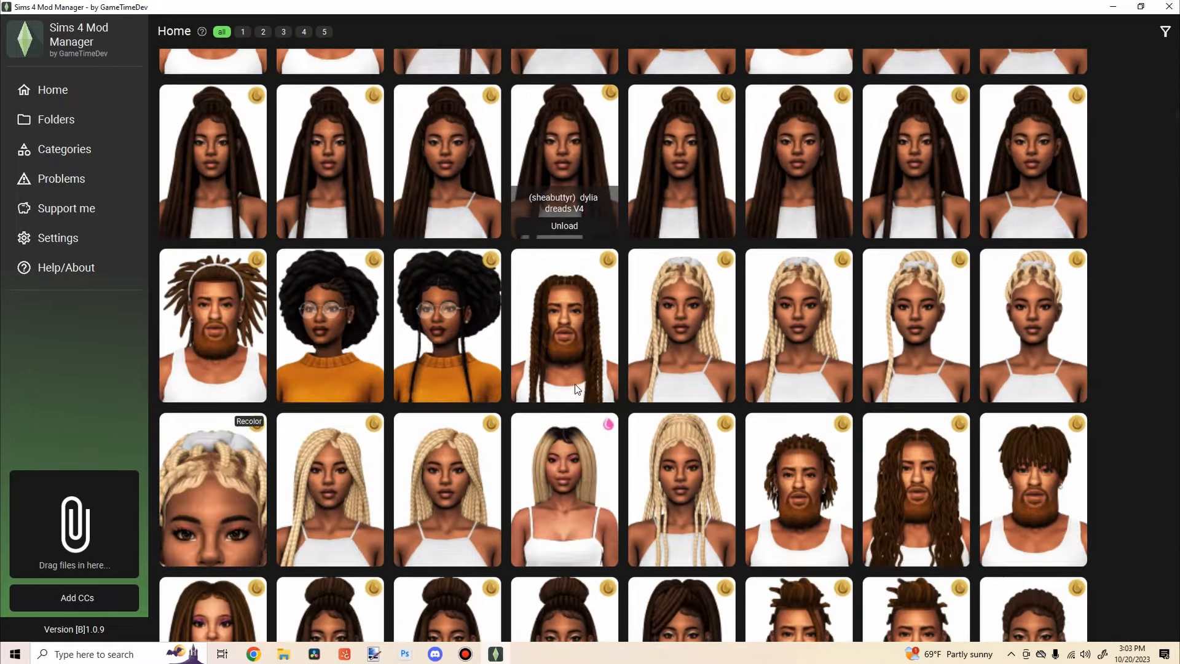
pyautogui.scroll(-3)
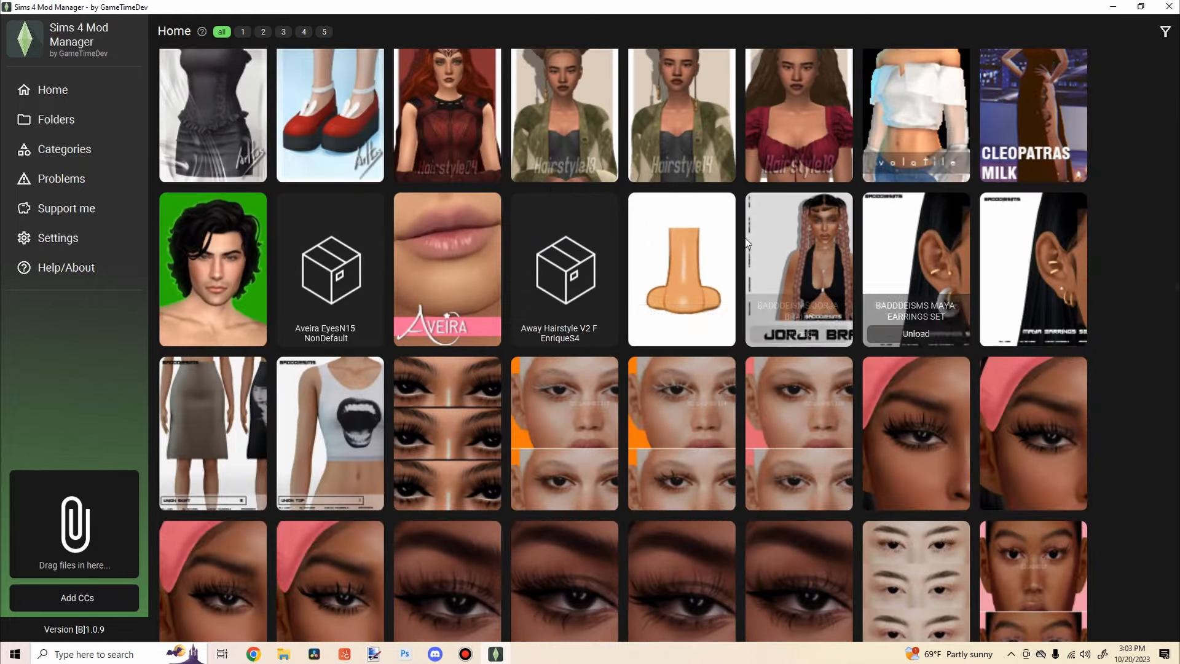
# Step: Select both duplicate BADDDIESIMS 3D lashes packages and confirm their deletion
pyautogui.scroll(-3)
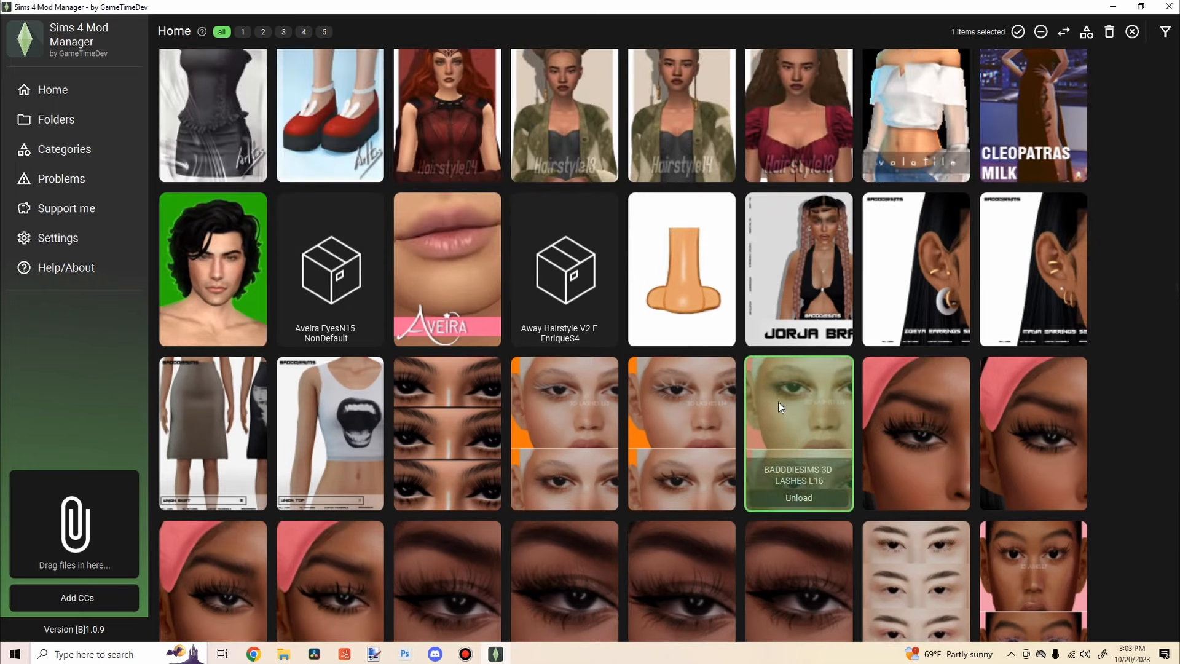
pyautogui.scroll(-3)
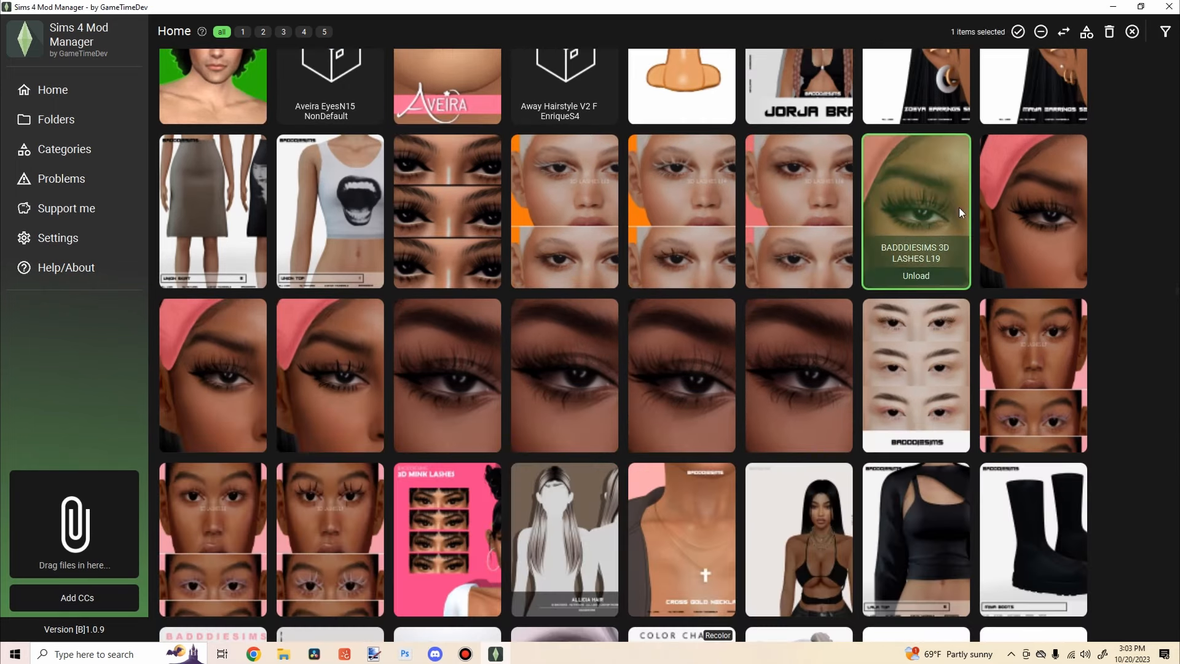
pyautogui.click(1032, 210)
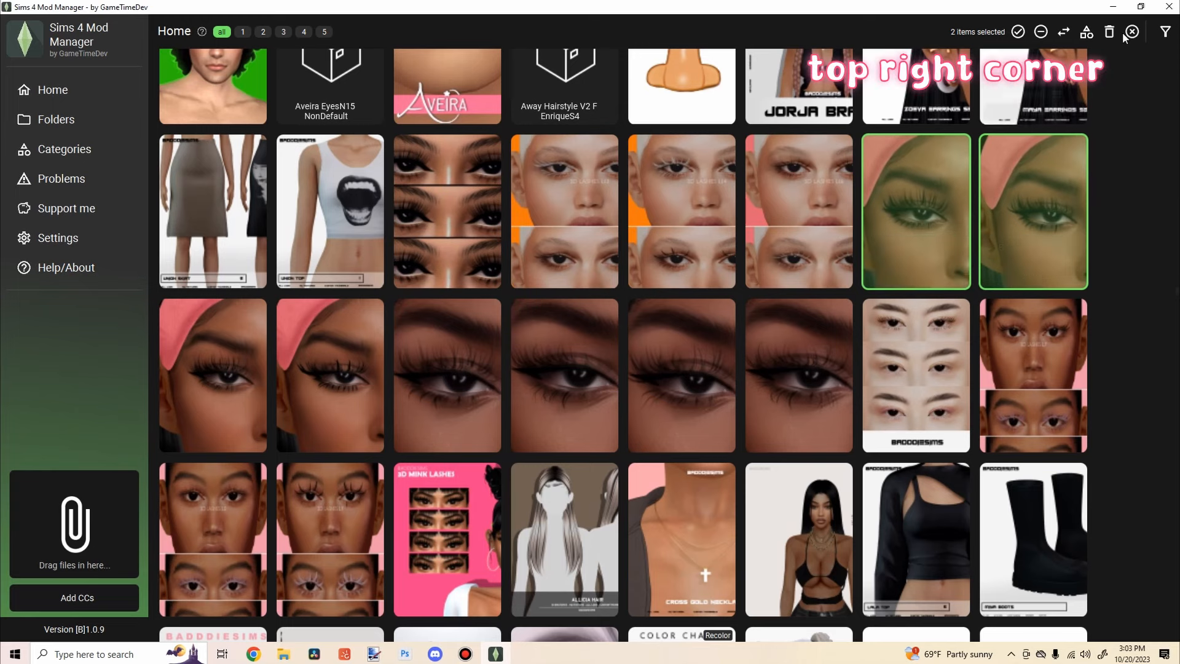
pyautogui.click(1108, 32)
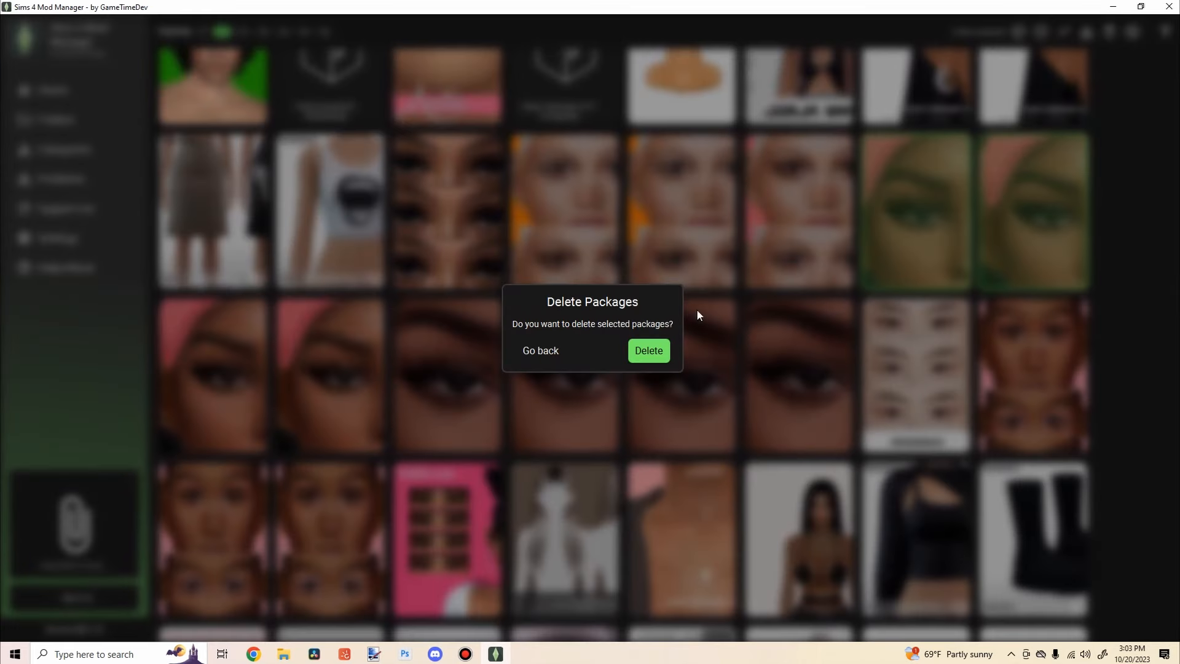
pyautogui.click(648, 350)
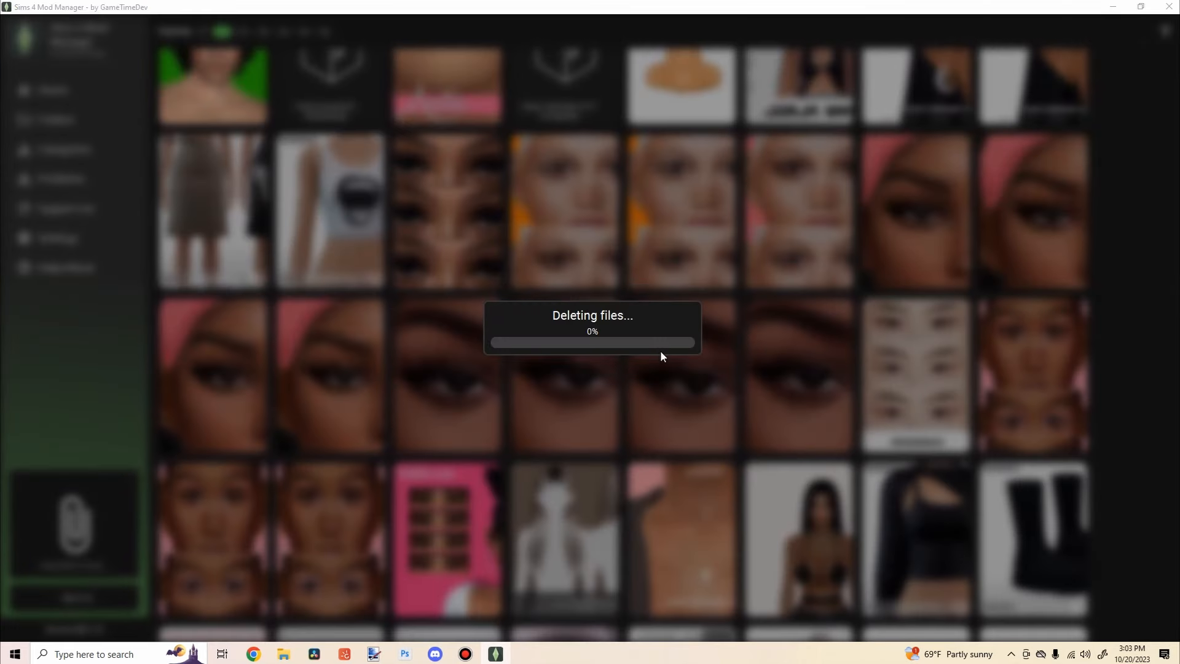
pyautogui.moveTo(721, 380)
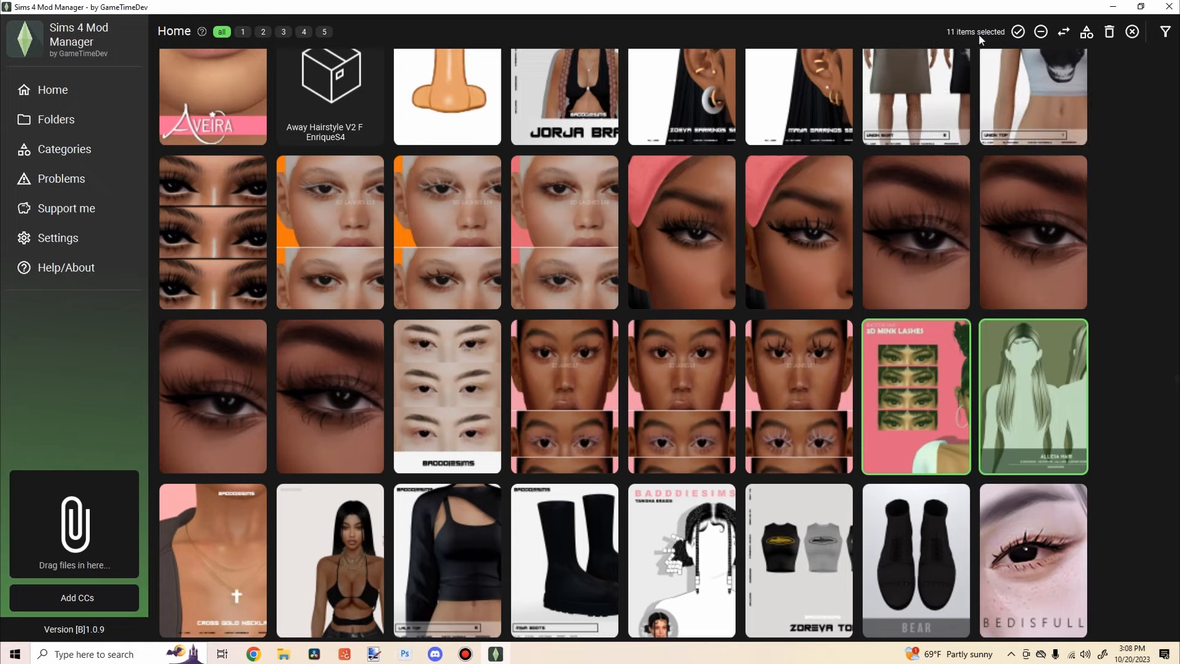
# Step: Delete the eleven selected packages from LittleMsSams Mods and confirm
pyautogui.scroll(3)
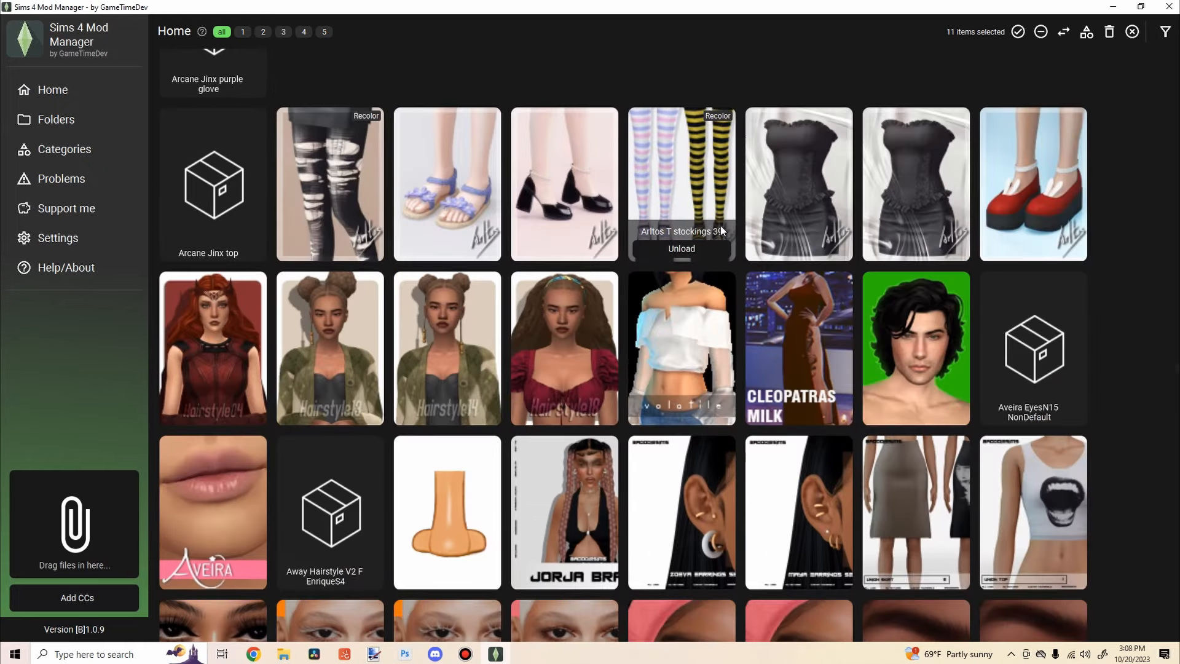
pyautogui.scroll(3)
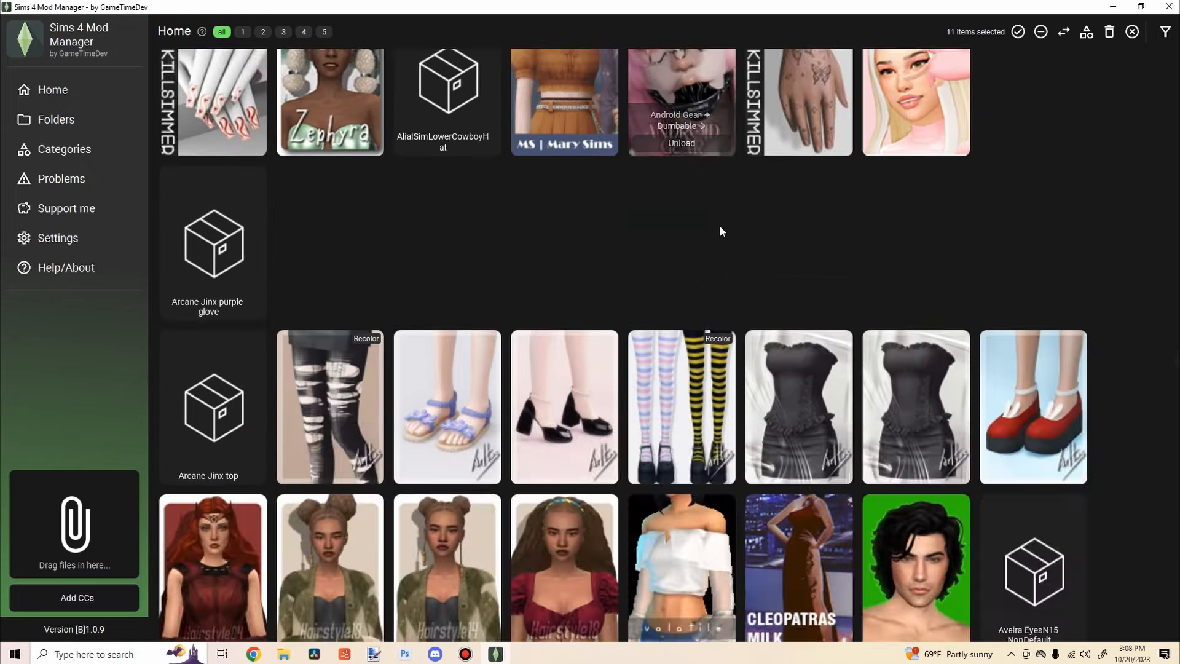
pyautogui.scroll(-3)
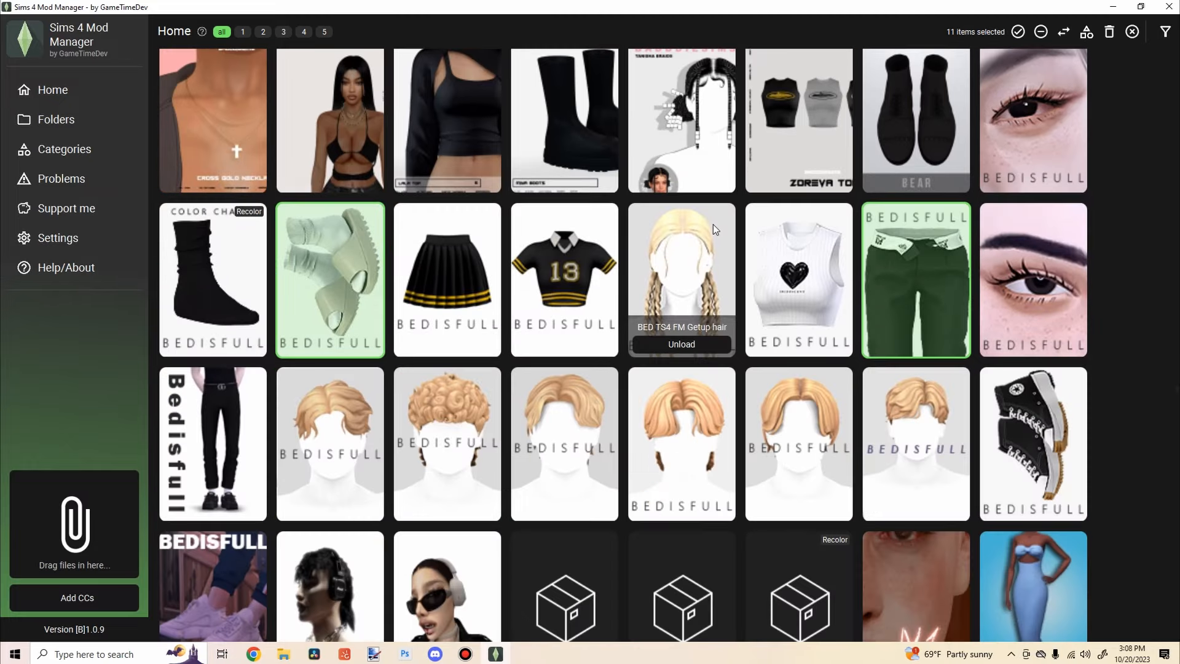
pyautogui.click(1108, 32)
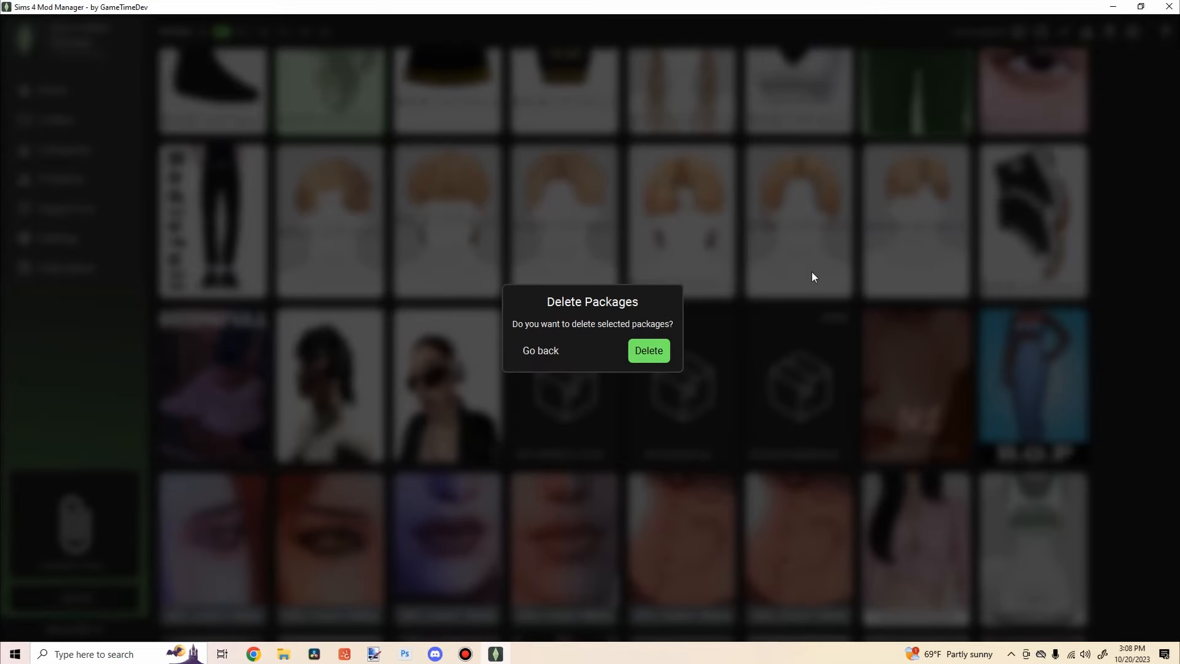
pyautogui.click(648, 350)
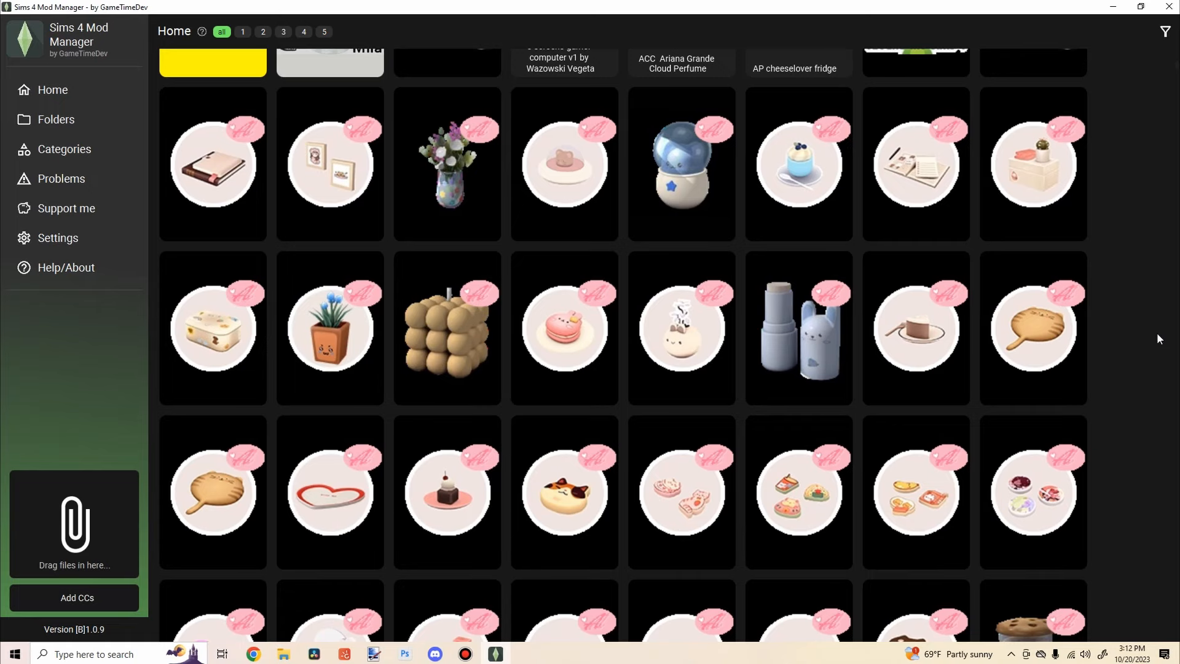
pyautogui.moveTo(1157, 340)
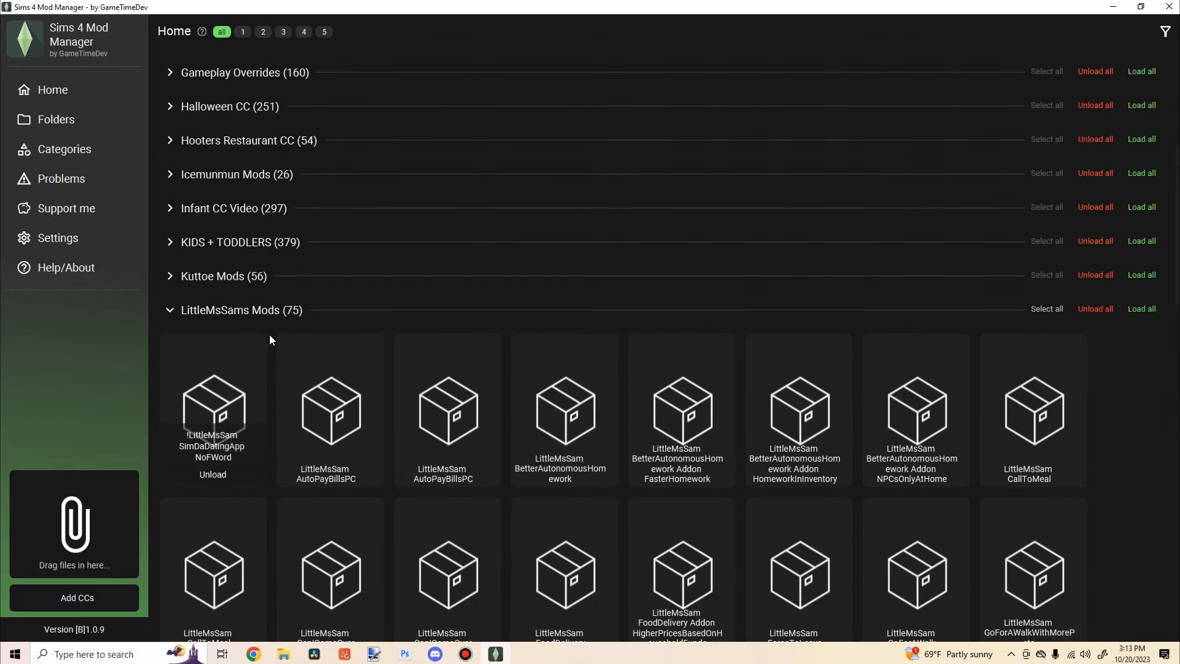
# Step: Check the Problems page for weird files while the rescan runs
pyautogui.scroll(-3)
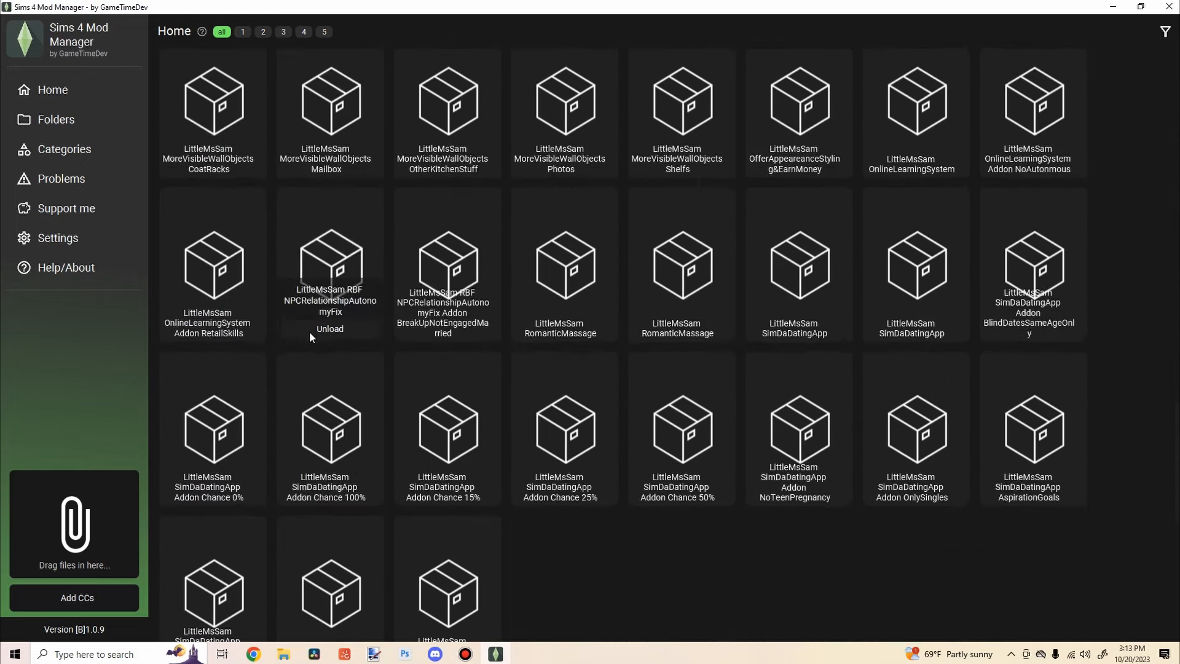
pyautogui.click(60, 178)
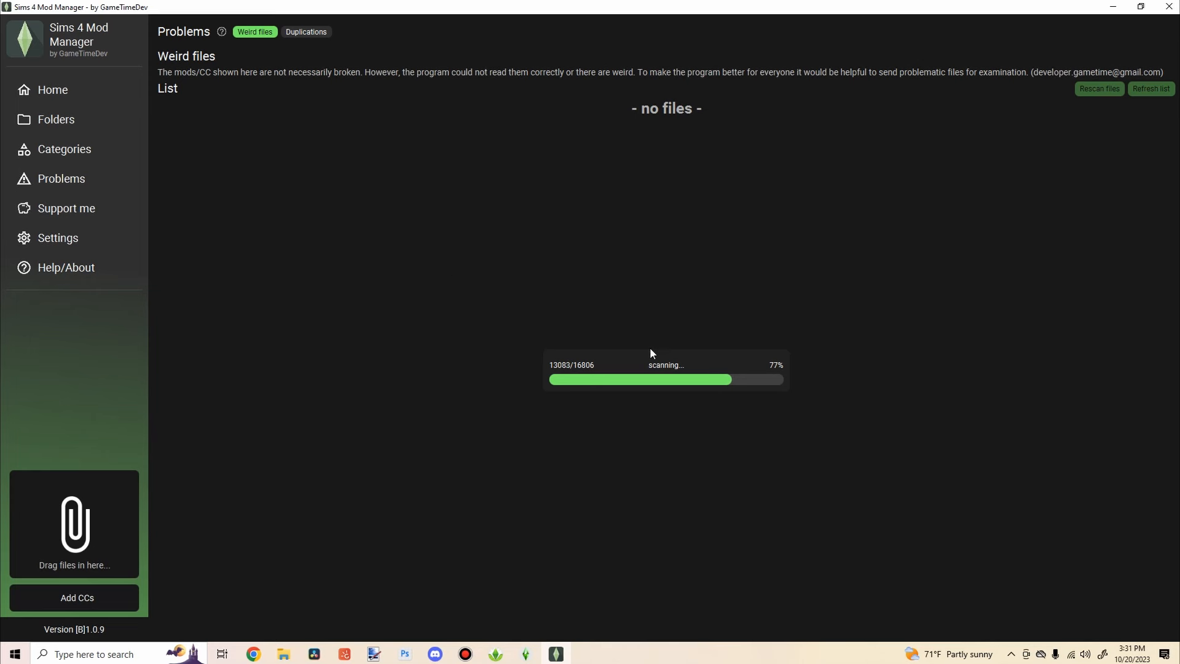
pyautogui.moveTo(579, 266)
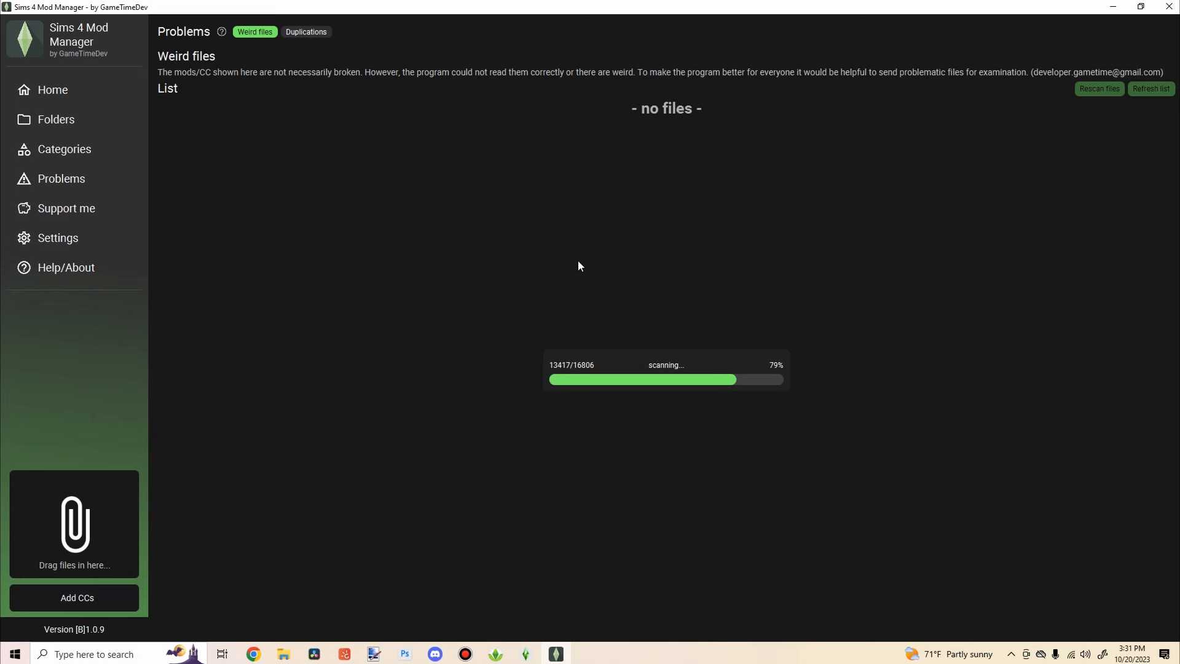
# Step: On Problems › Duplications, delete all listed duplicate files and confirm
pyautogui.click(307, 32)
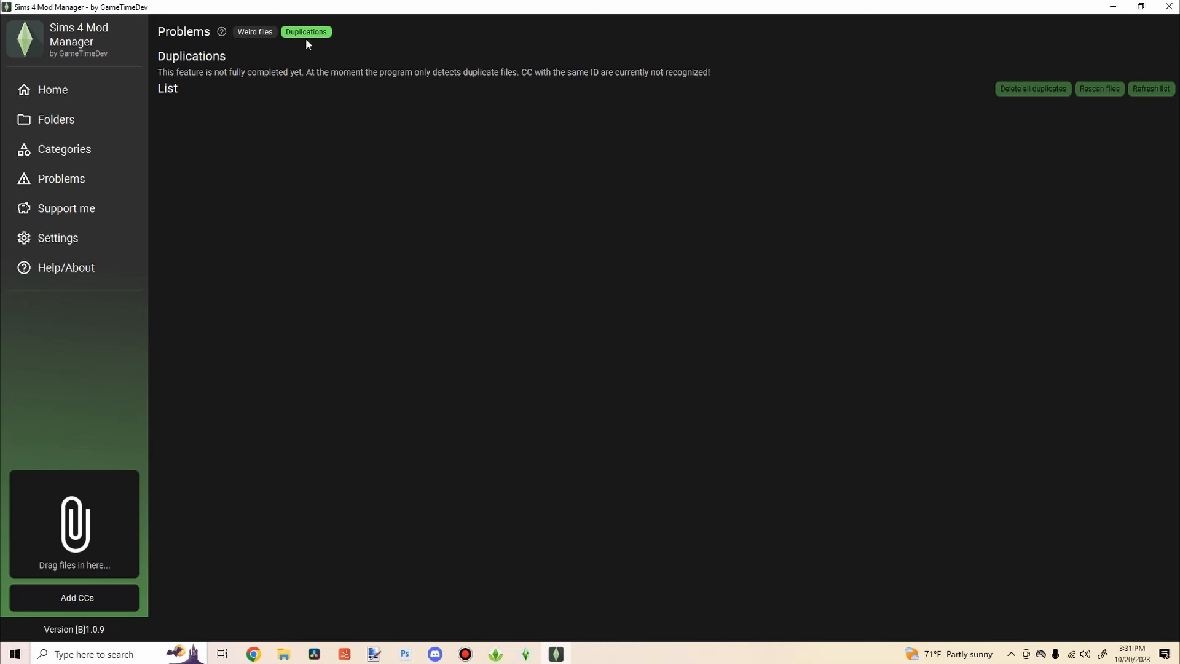
pyautogui.moveTo(1049, 96)
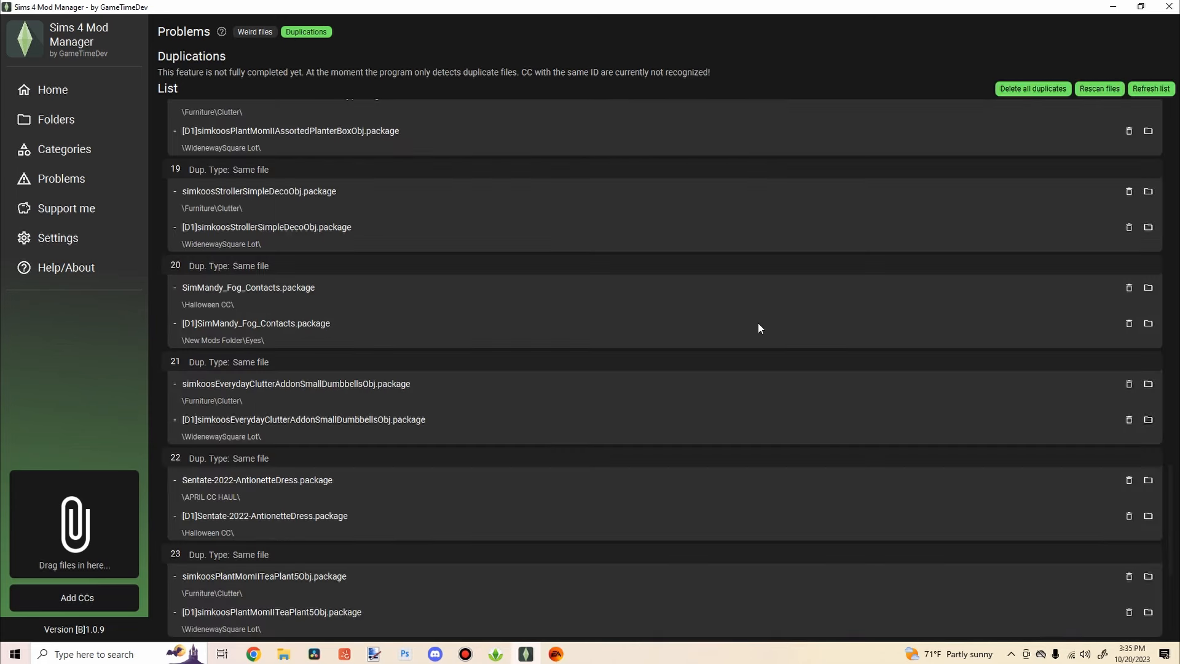
pyautogui.moveTo(746, 329)
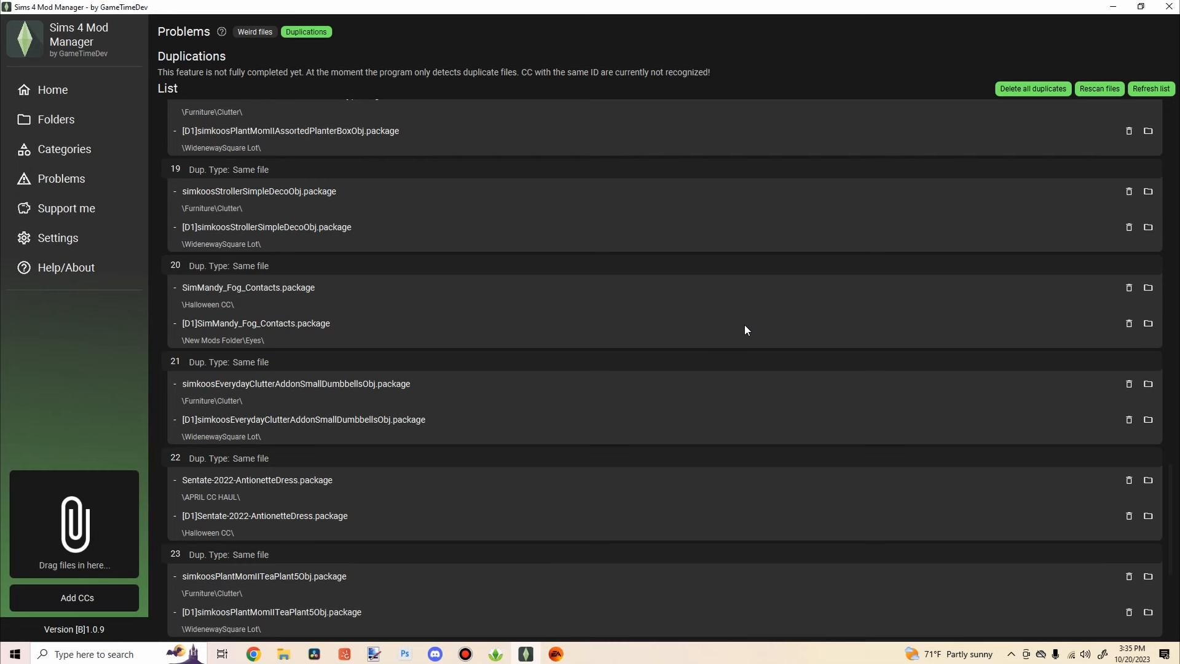
pyautogui.click(1032, 89)
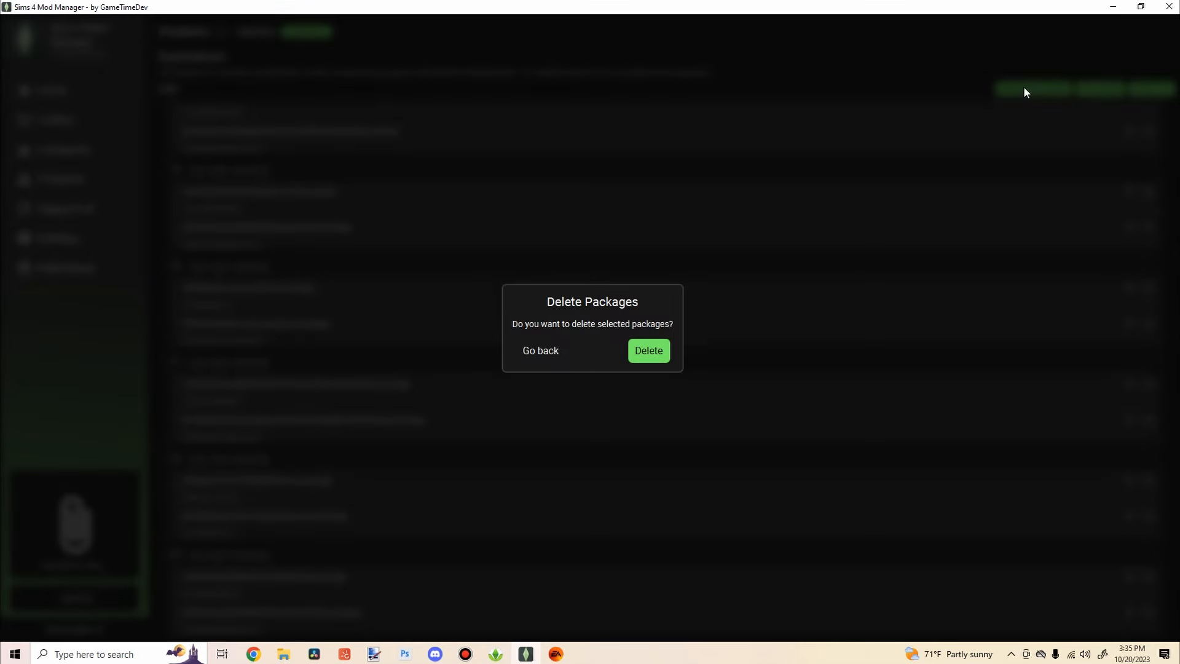
pyautogui.click(648, 350)
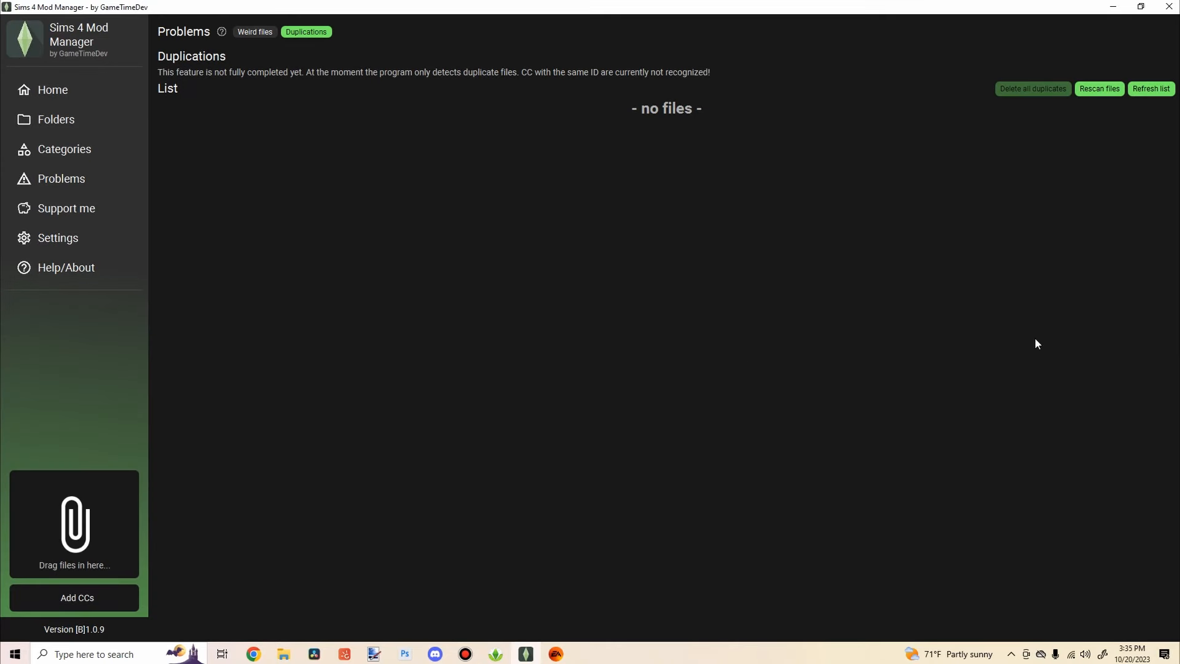
pyautogui.moveTo(653, 240)
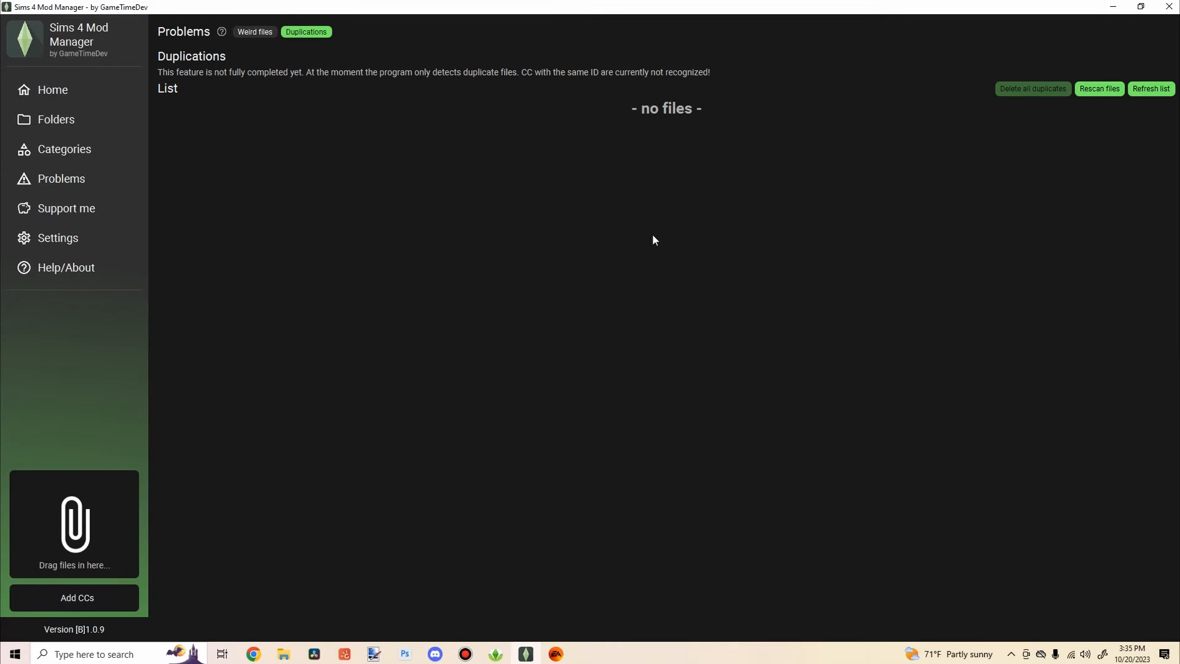
pyautogui.moveTo(649, 252)
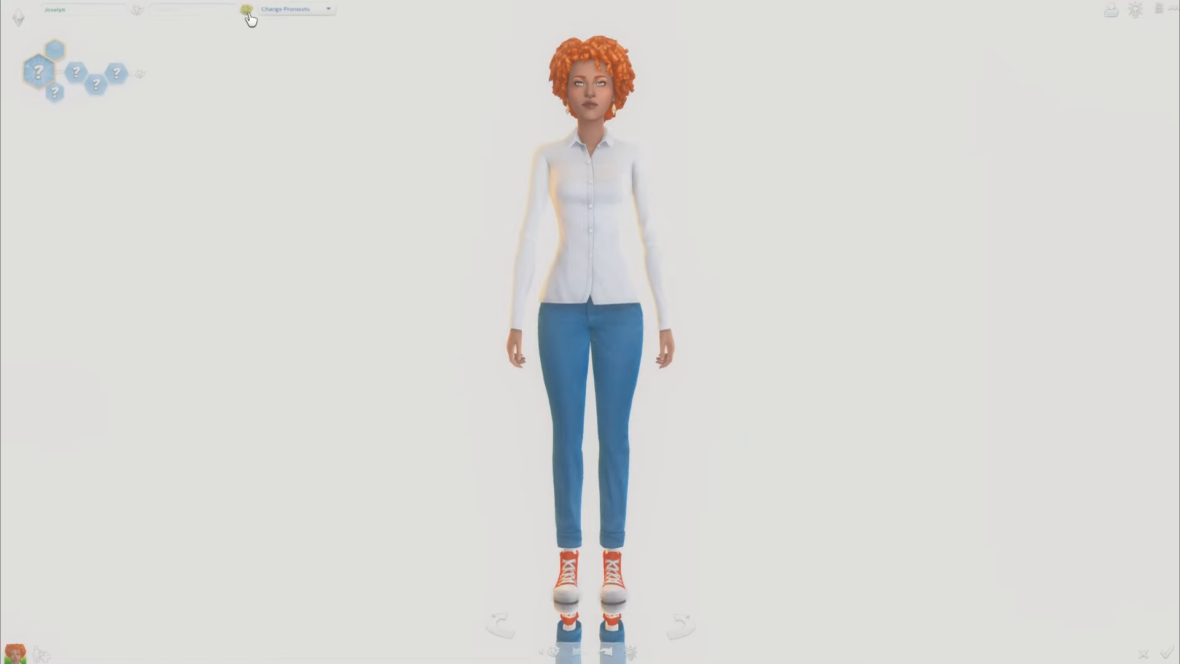
# Step: In Create a Sim, put a custom top and the cherry-print gingham pants on the sim
pyautogui.click(40, 71)
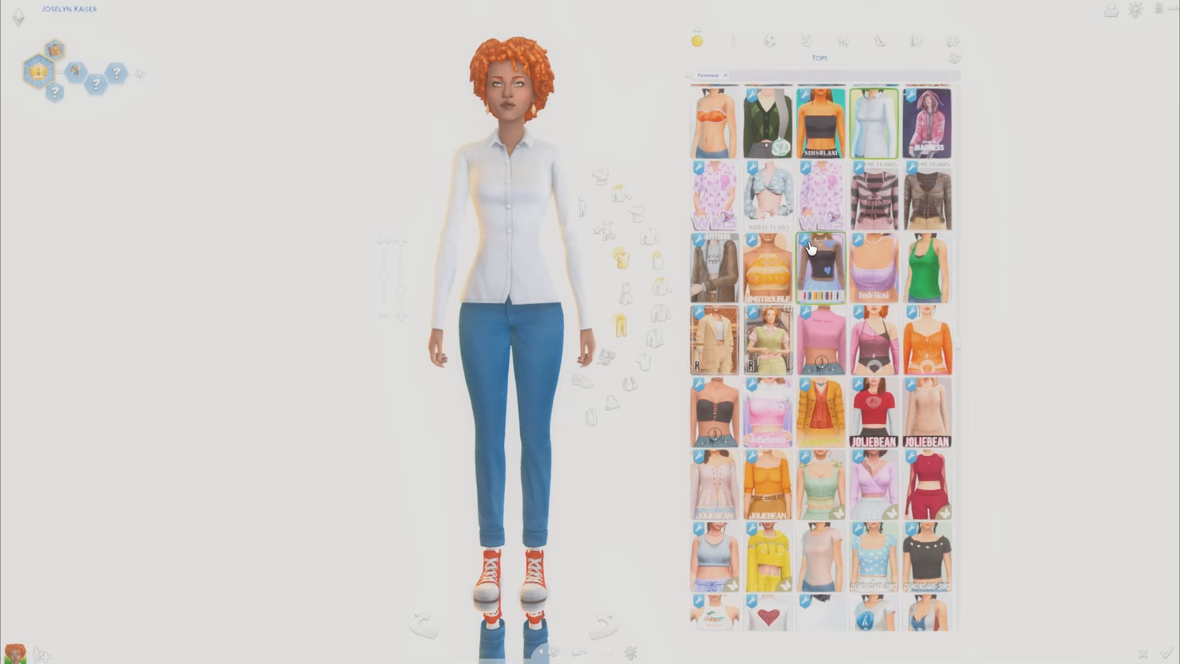
pyautogui.scroll(-3)
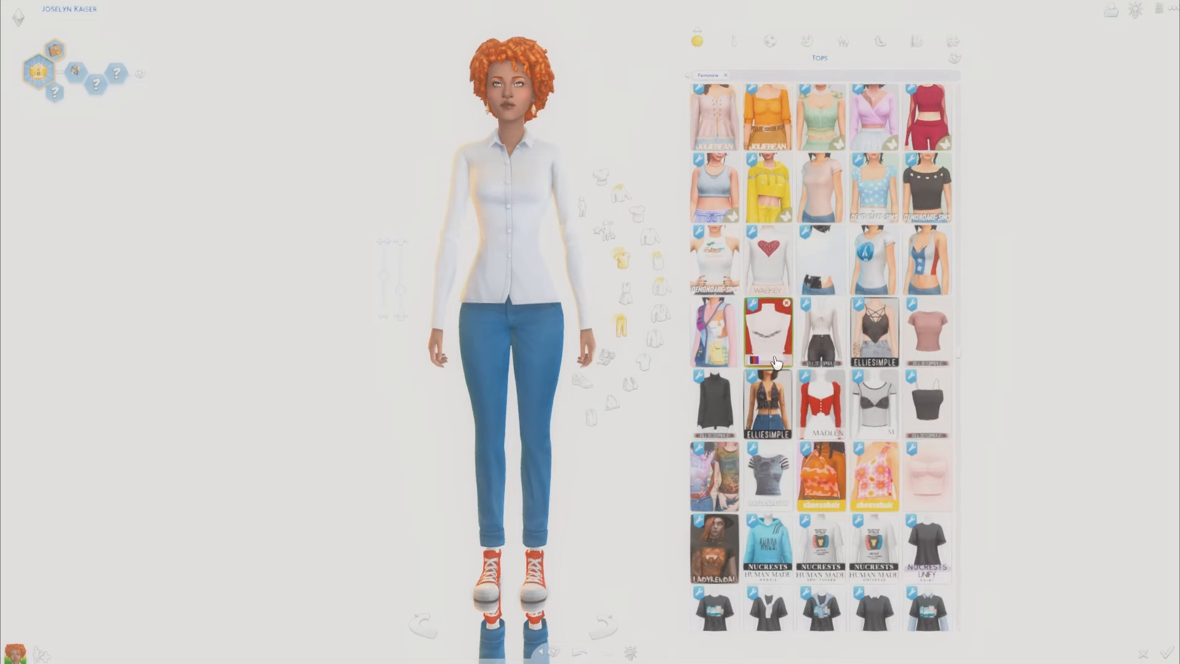
pyautogui.click(873, 404)
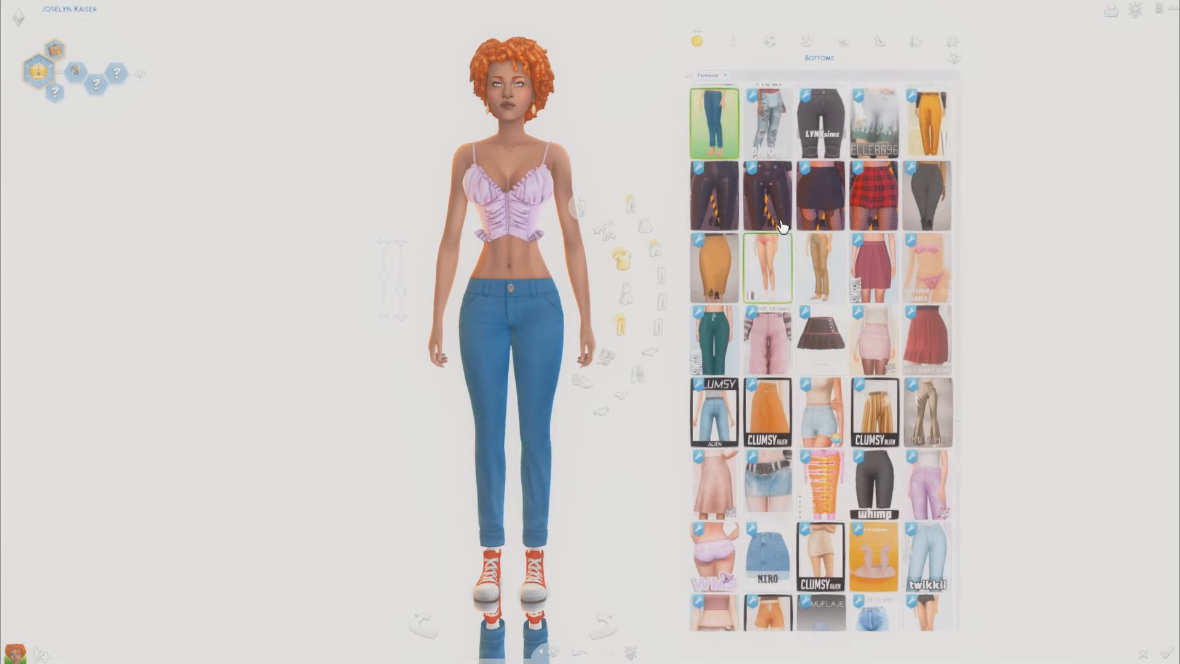
pyautogui.scroll(-3)
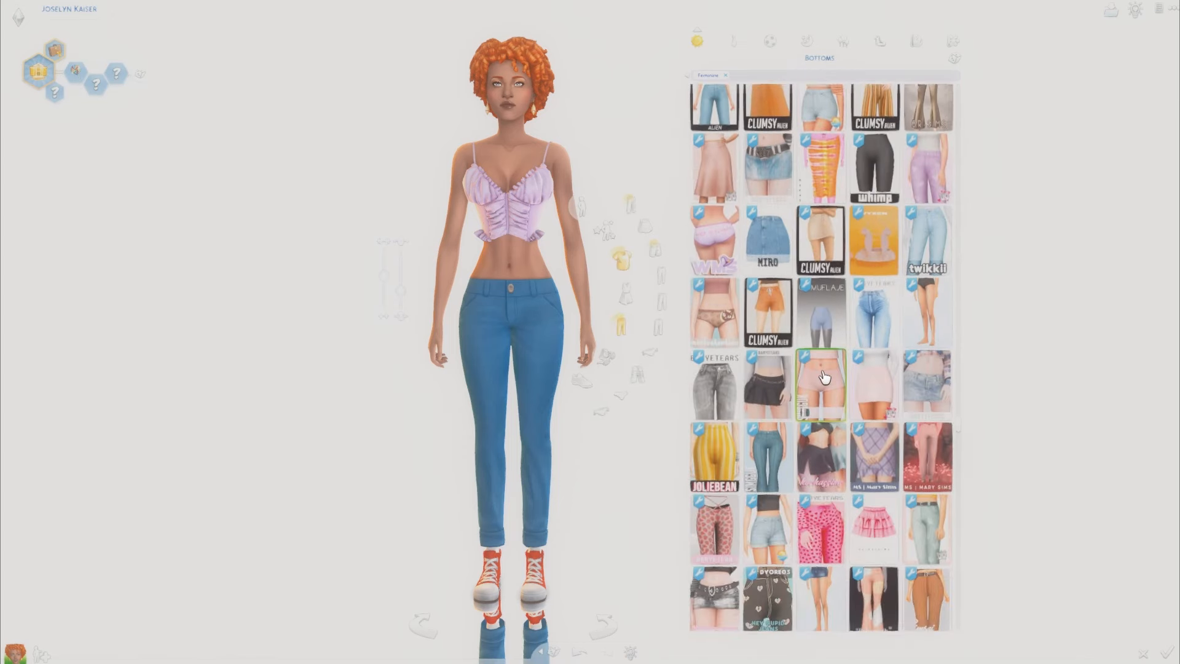
pyautogui.scroll(-3)
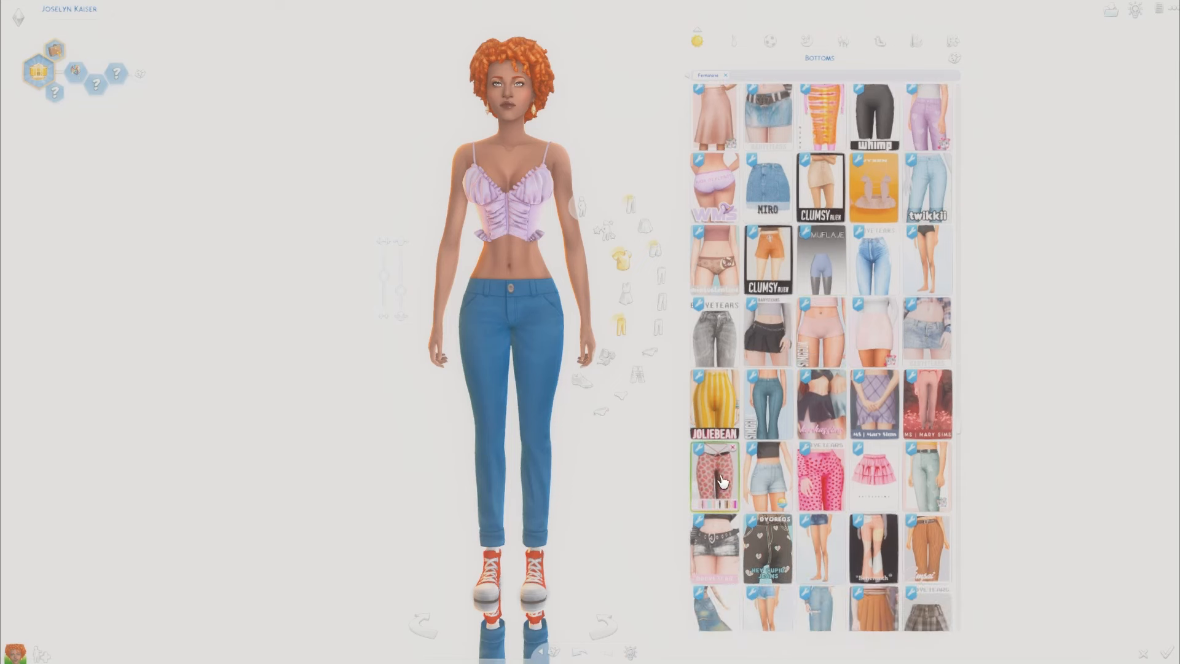
pyautogui.click(713, 477)
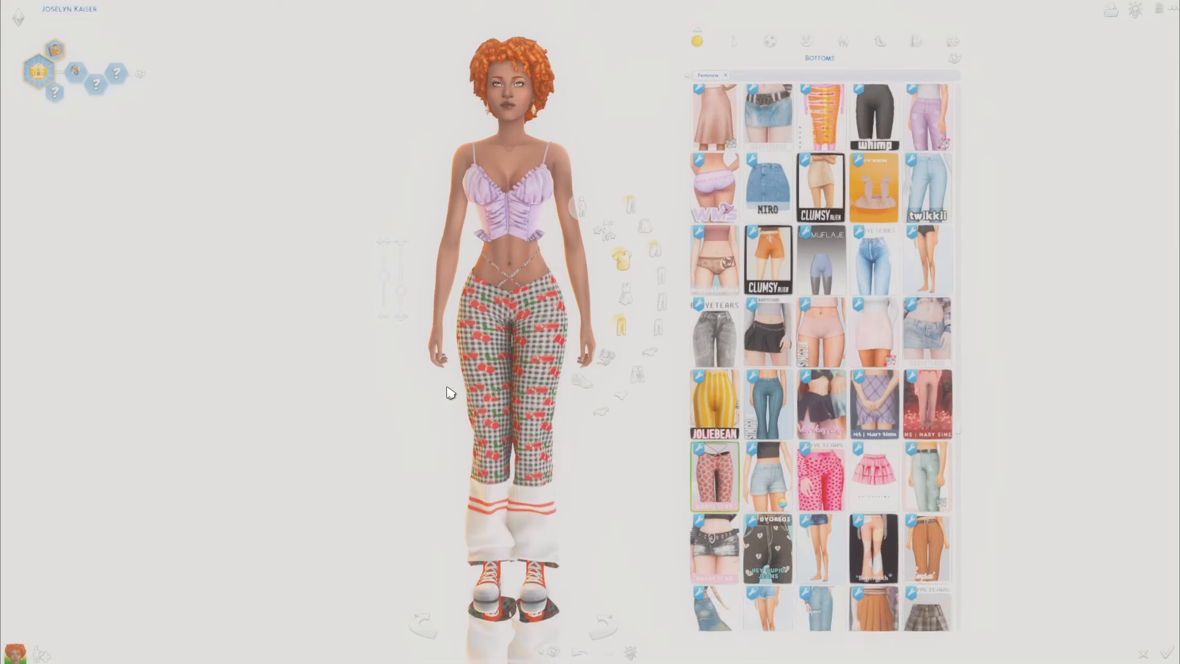
# Step: Browse the custom hairstyle and shoes catalogs for the sim
pyautogui.click(887, 42)
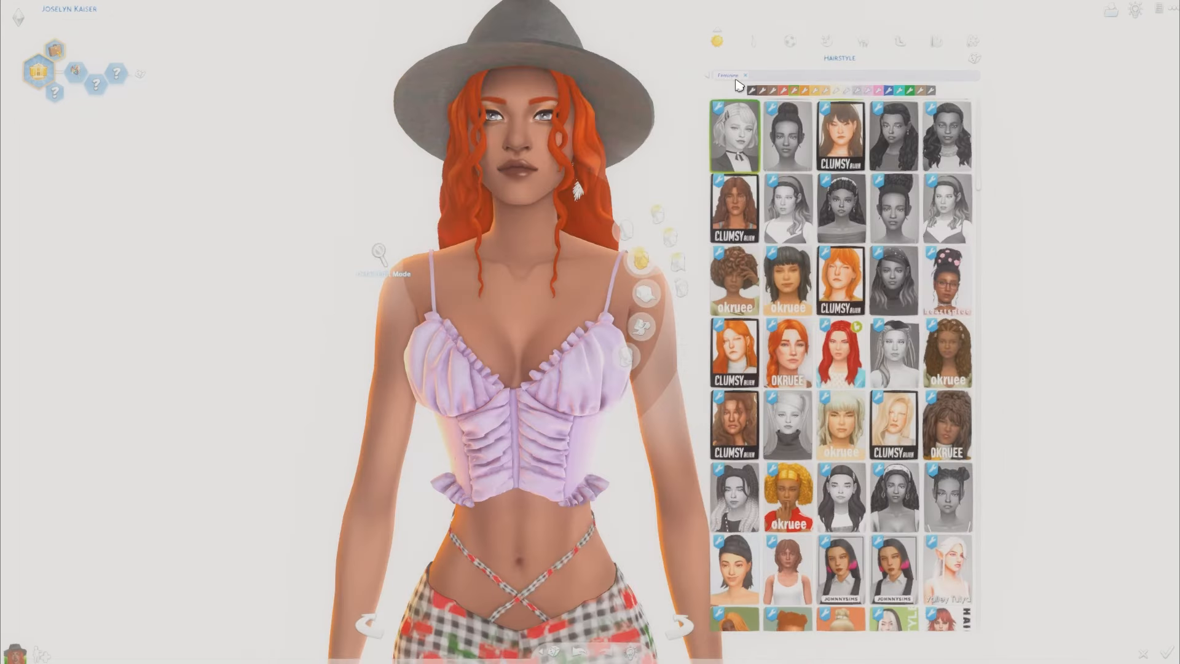
pyautogui.scroll(3)
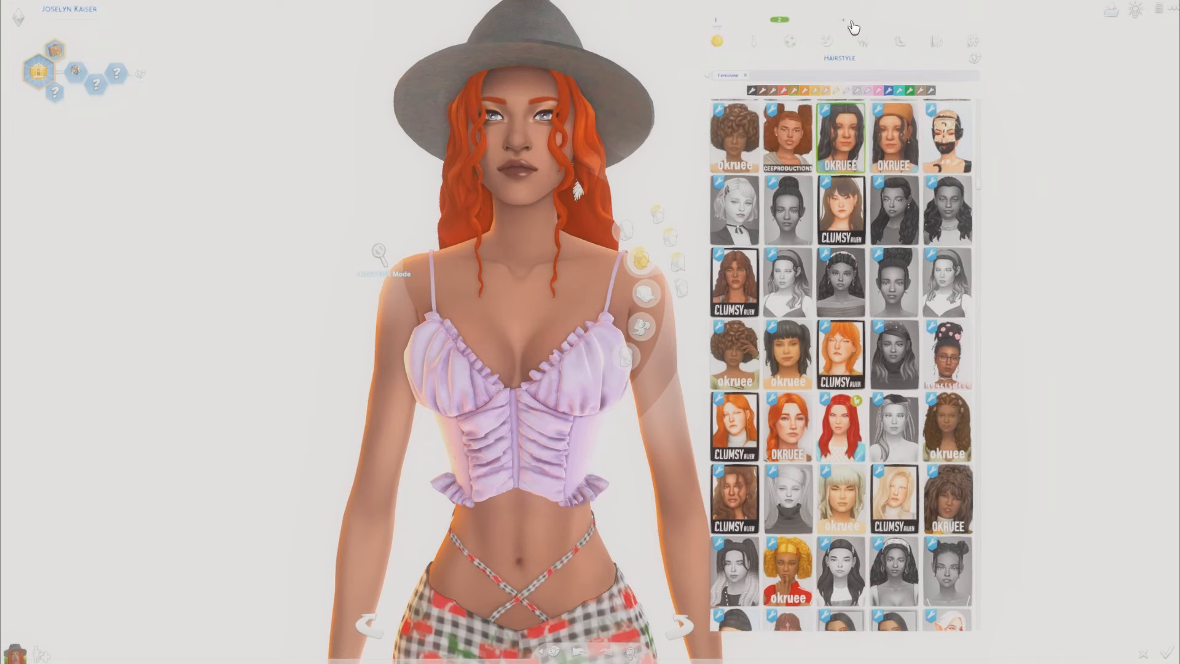
pyautogui.scroll(-3)
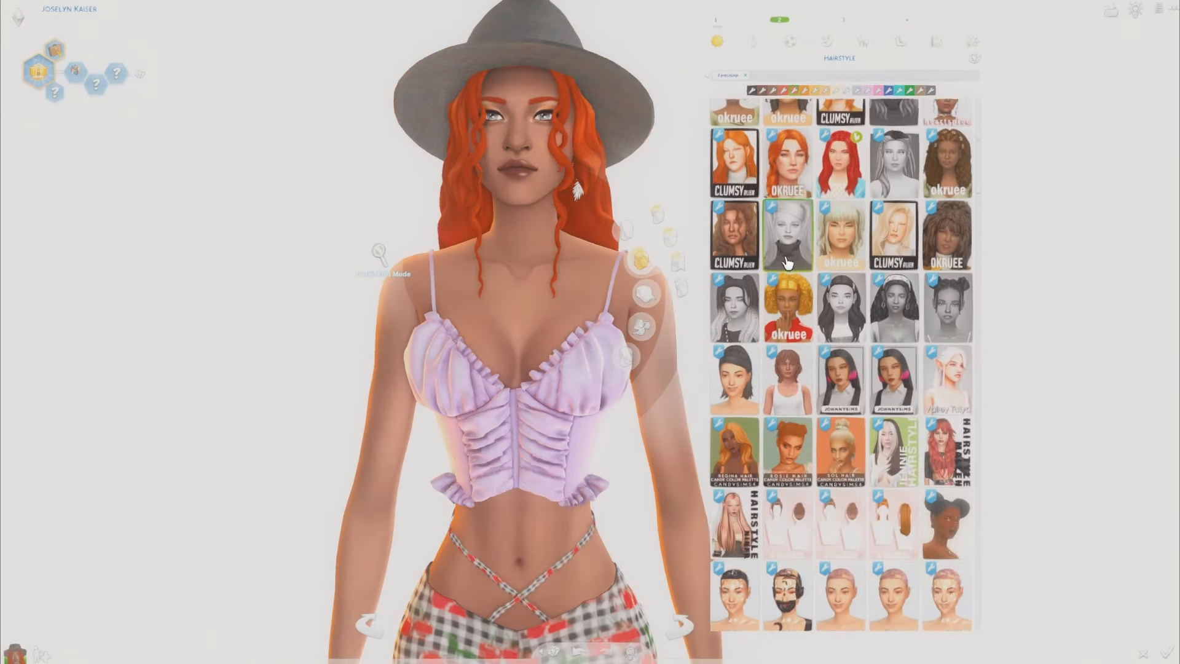
pyautogui.scroll(-3)
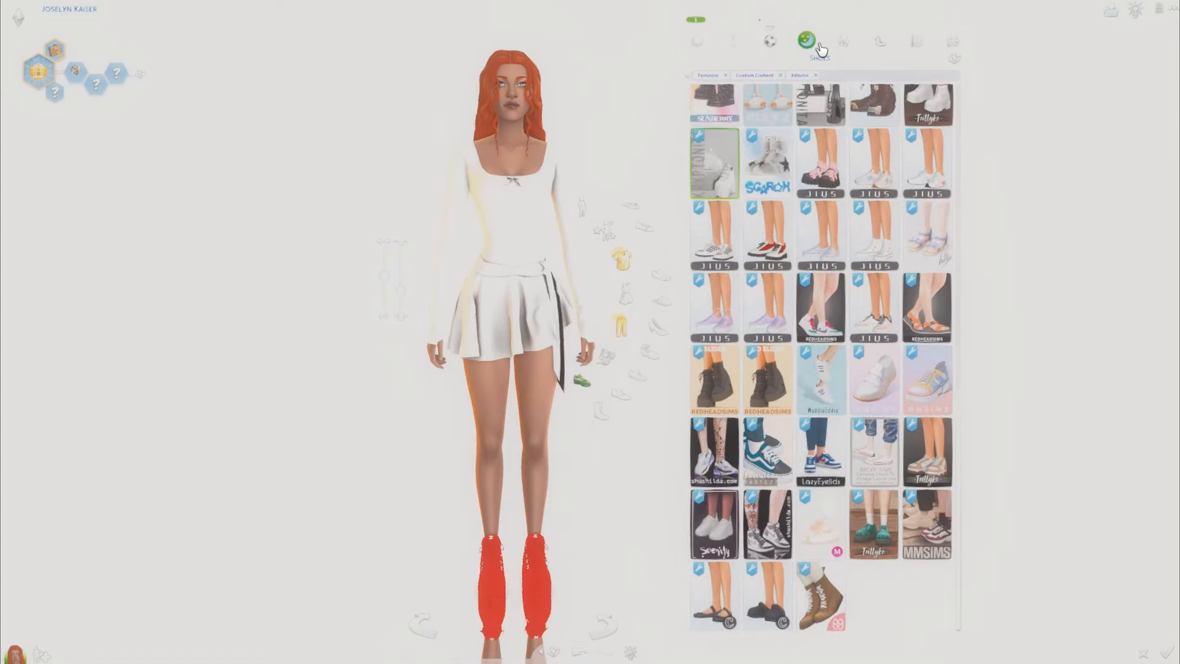
pyautogui.click(954, 42)
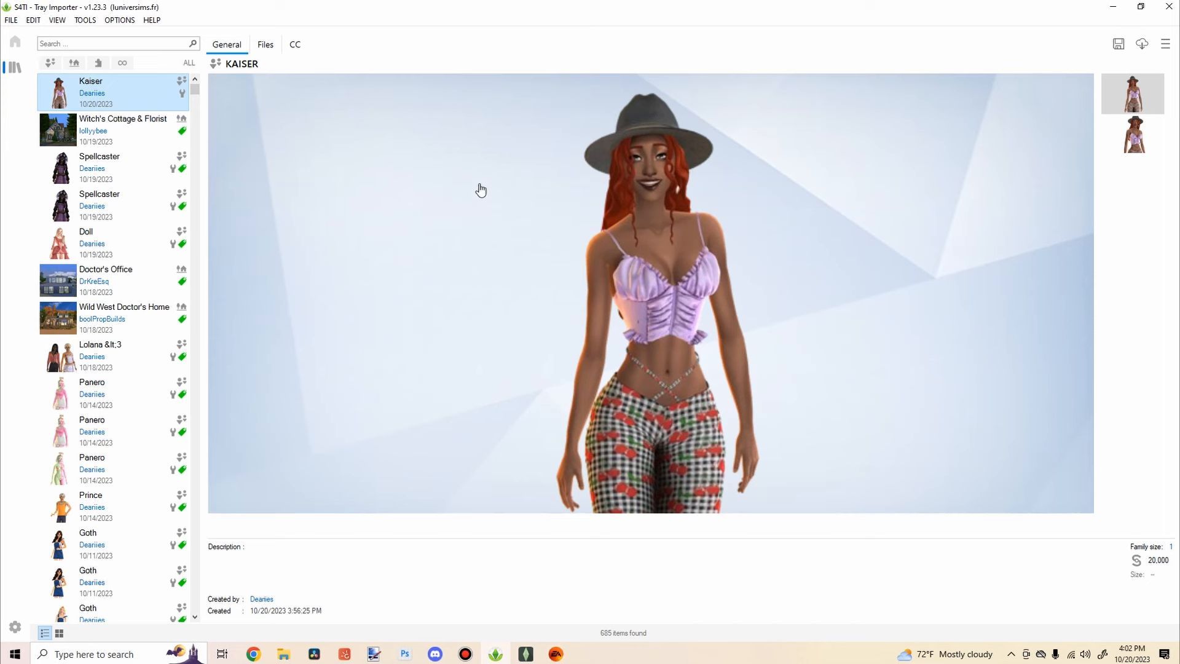
# Step: List the Kaiser household's custom content and check the Pixie Plats shoes folder in Explorer
pyautogui.click(294, 44)
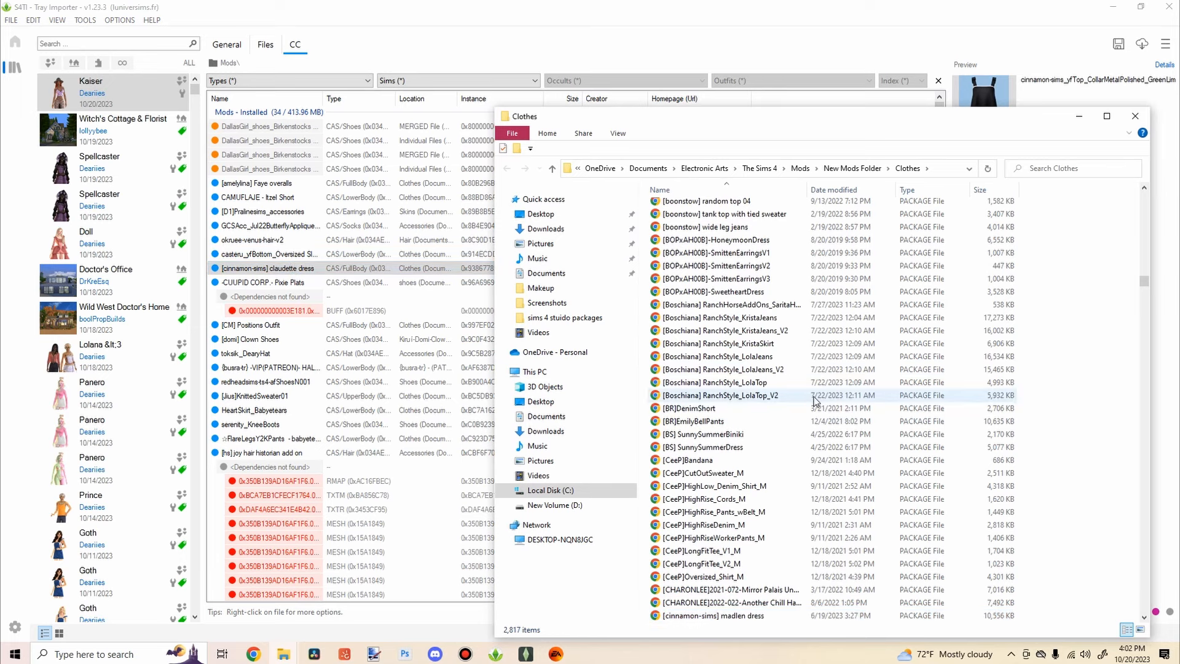
pyautogui.click(260, 283)
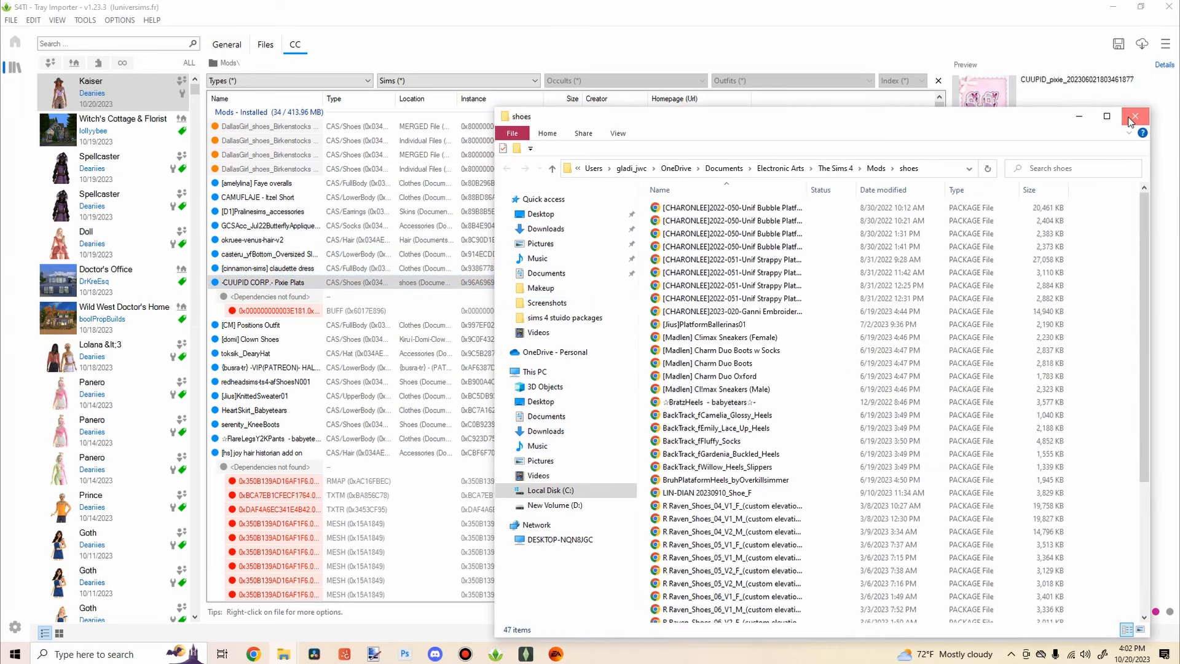
pyautogui.click(1135, 117)
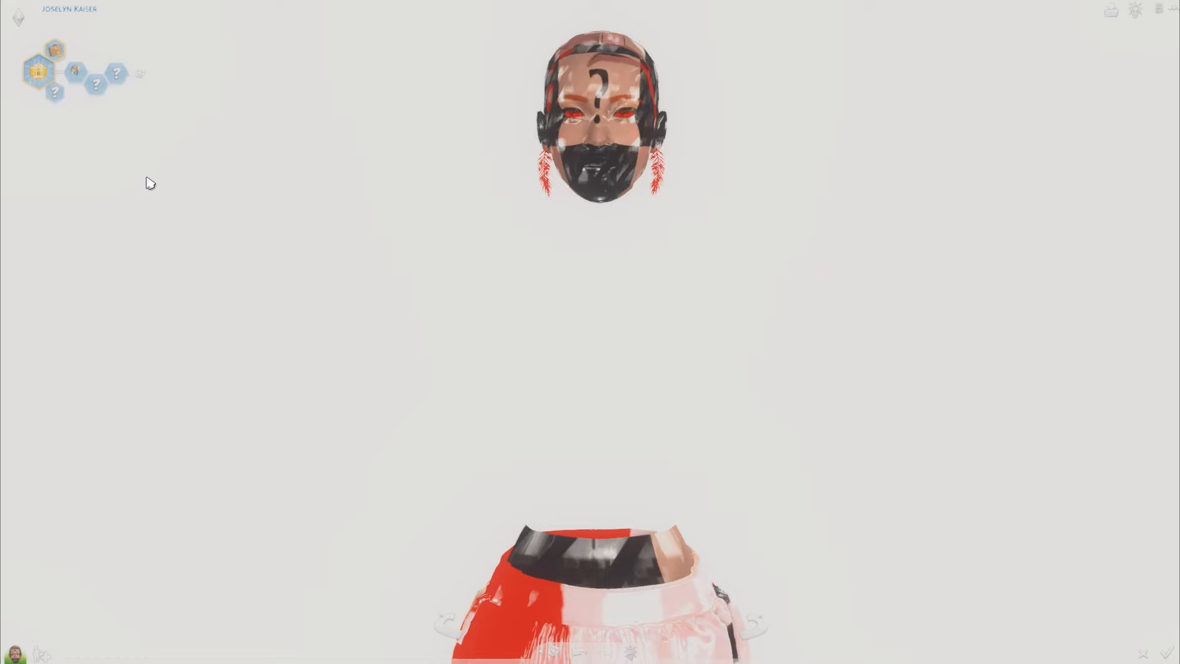
pyautogui.moveTo(186, 158)
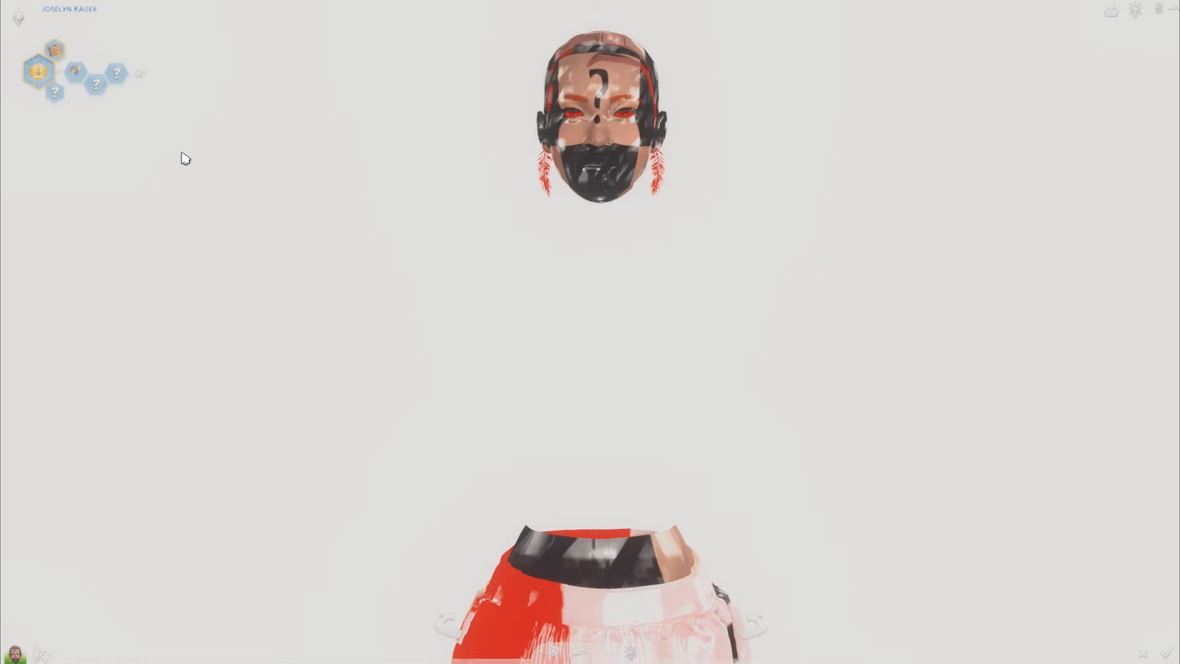
pyautogui.moveTo(263, 200)
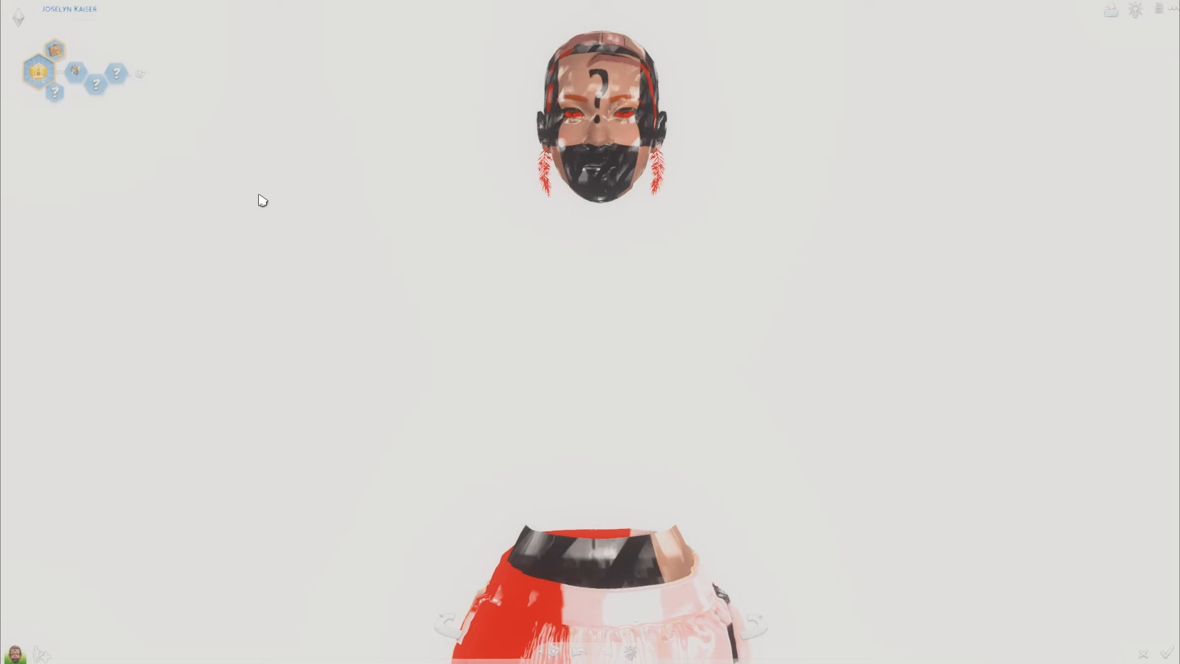
pyautogui.moveTo(322, 264)
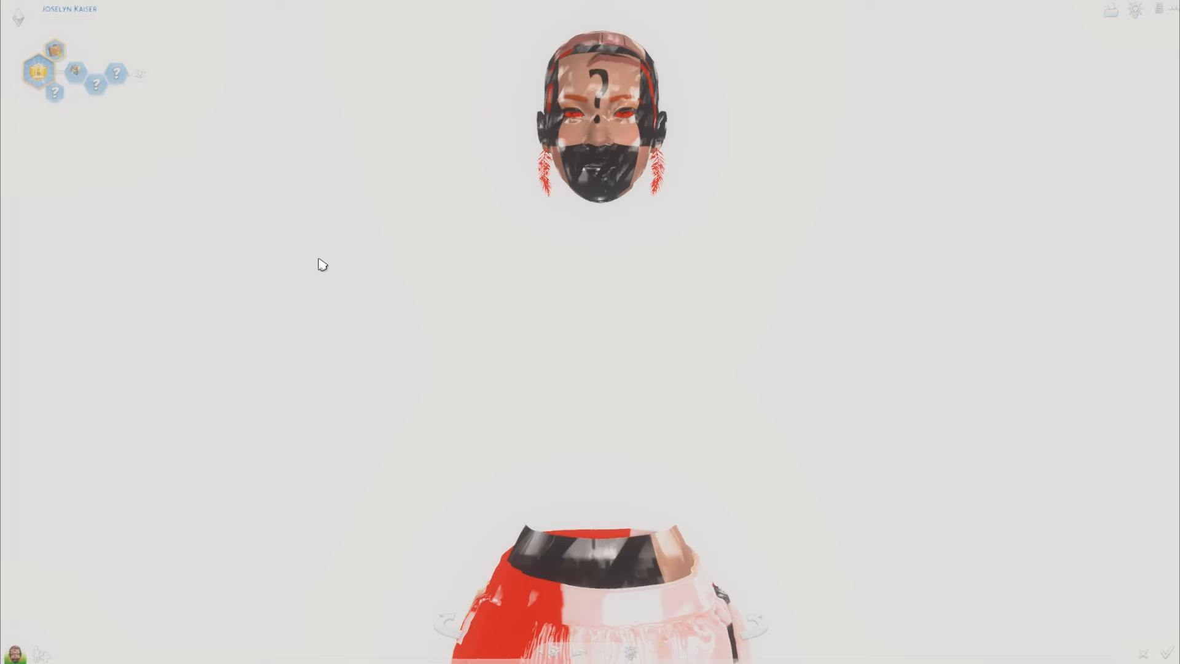
pyautogui.moveTo(345, 241)
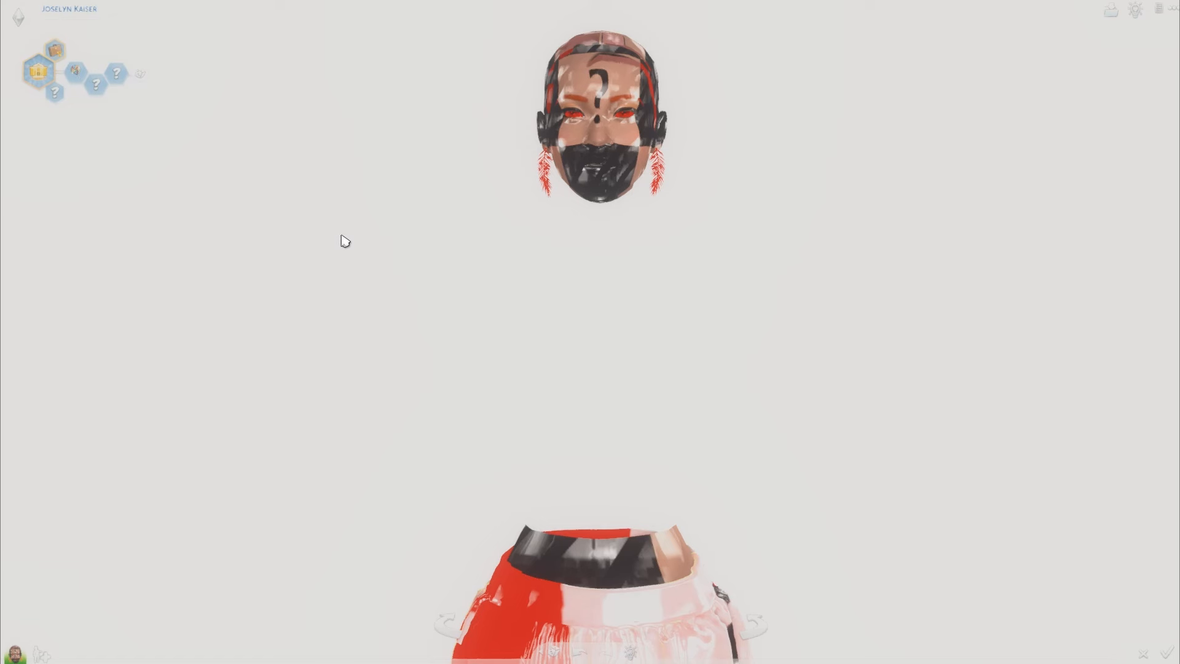